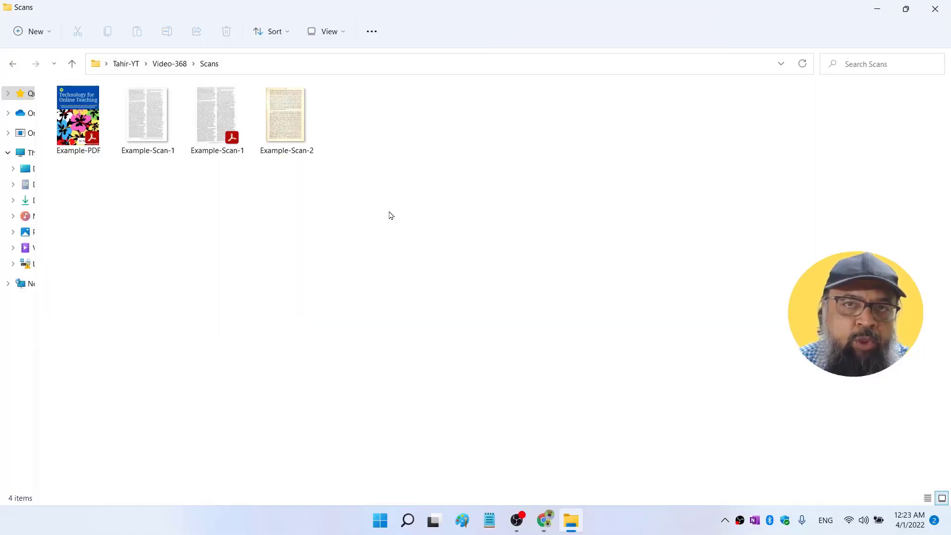
- Select the Example-PDF file in the Scans folder before switching to the Sejda tab
click(77, 115)
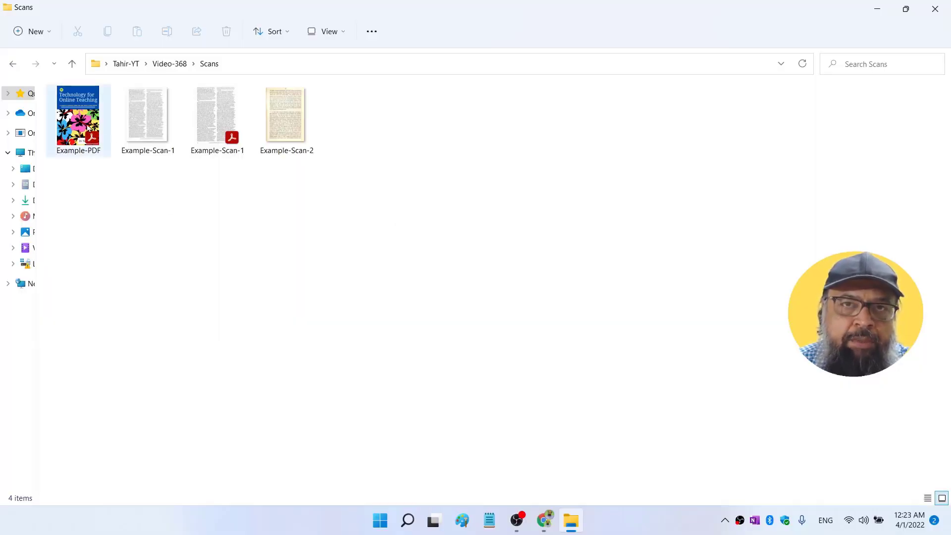
mouse_move(78, 118)
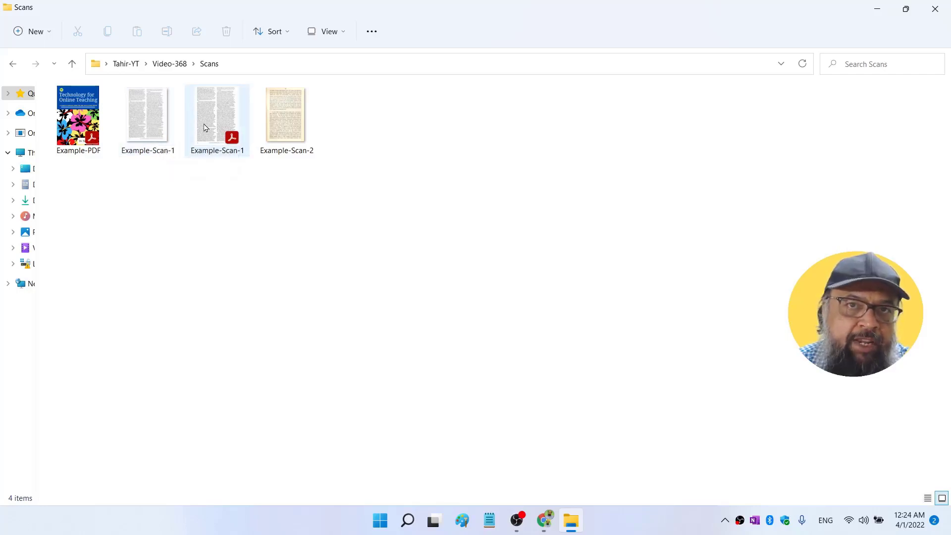
mouse_move(217, 115)
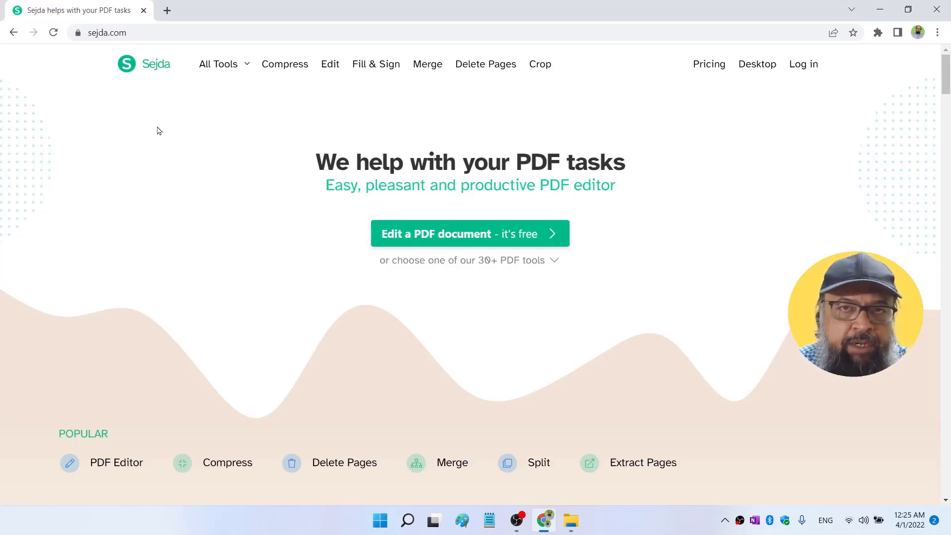
mouse_move(258, 101)
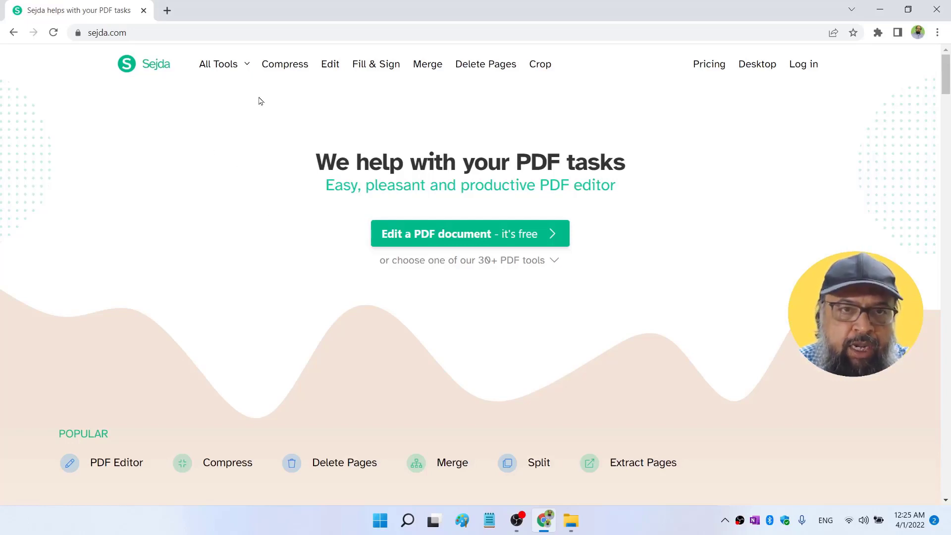
- Load Example-PDF into Sejda's Edit tool via All Tools and the Upload PDF file dialog
click(218, 64)
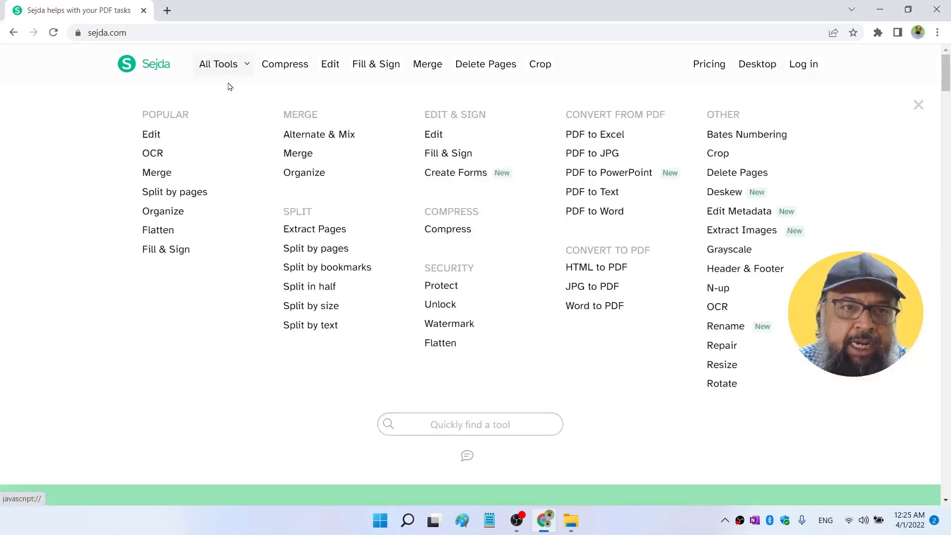
click(151, 134)
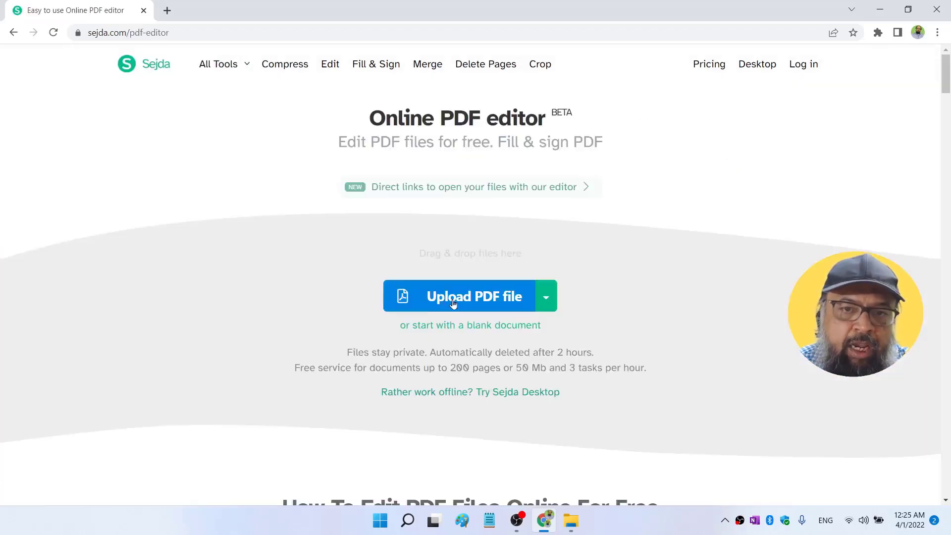
click(474, 296)
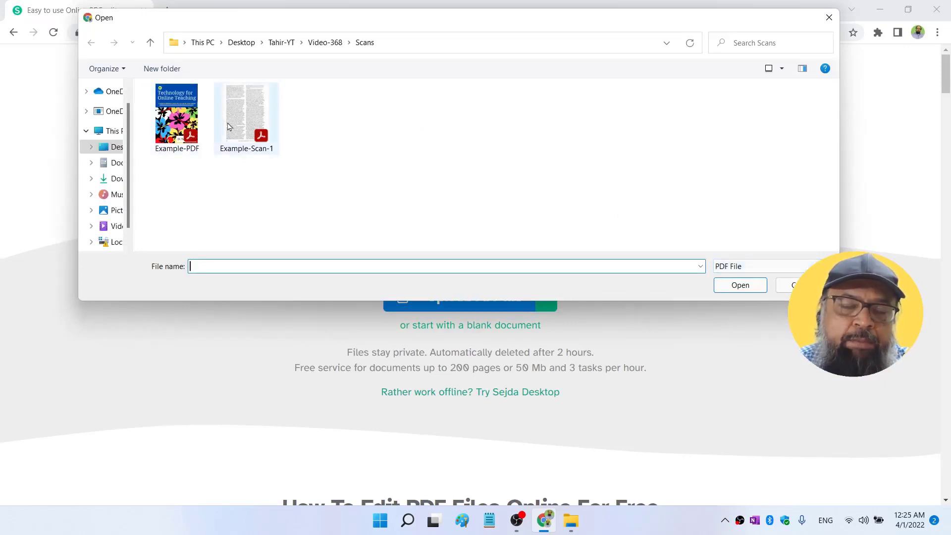
mouse_move(246, 115)
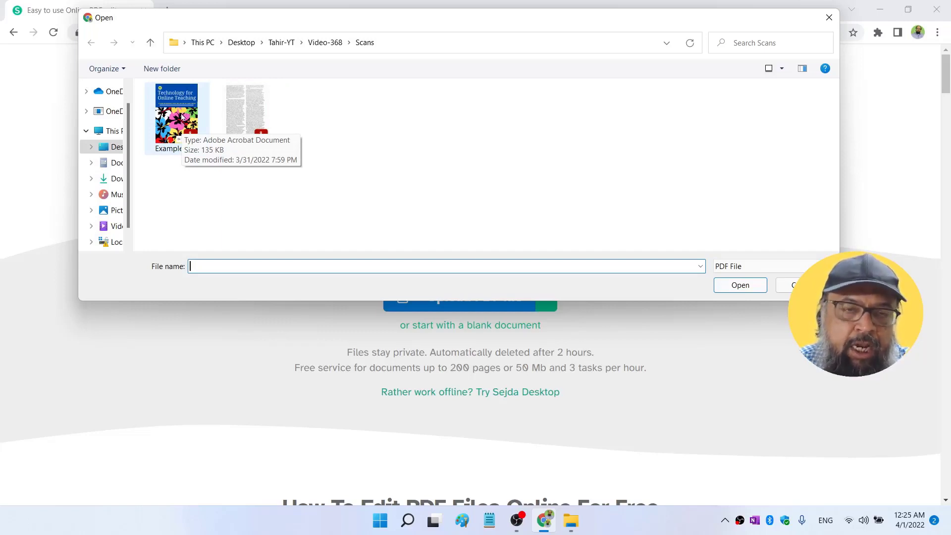
mouse_move(245, 115)
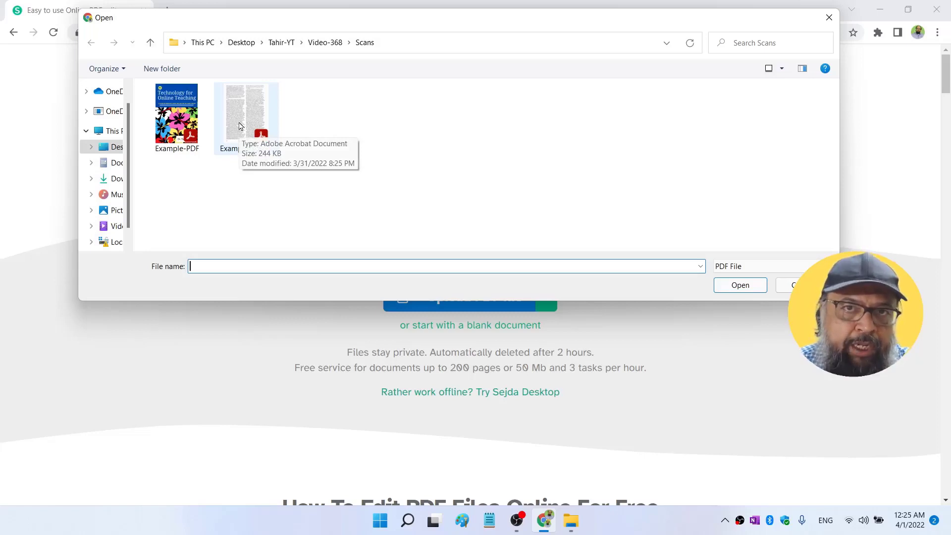
click(177, 112)
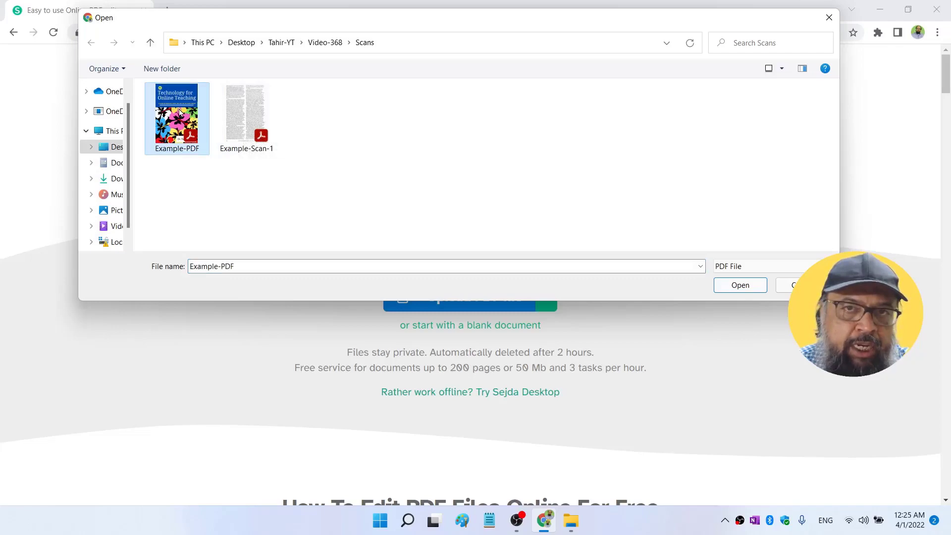
click(739, 285)
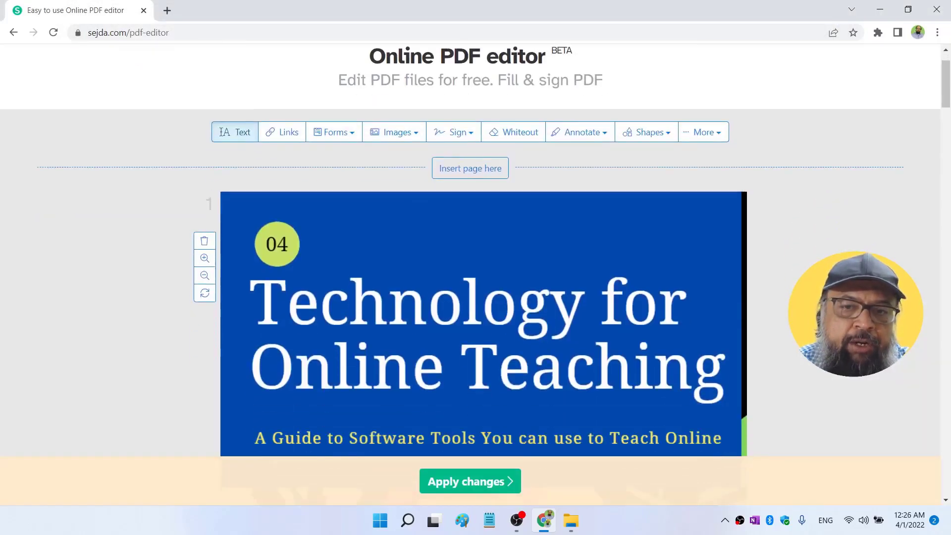
- Edit the cover's author box, deleting a letter and retyping 'r'
scroll(down, 3)
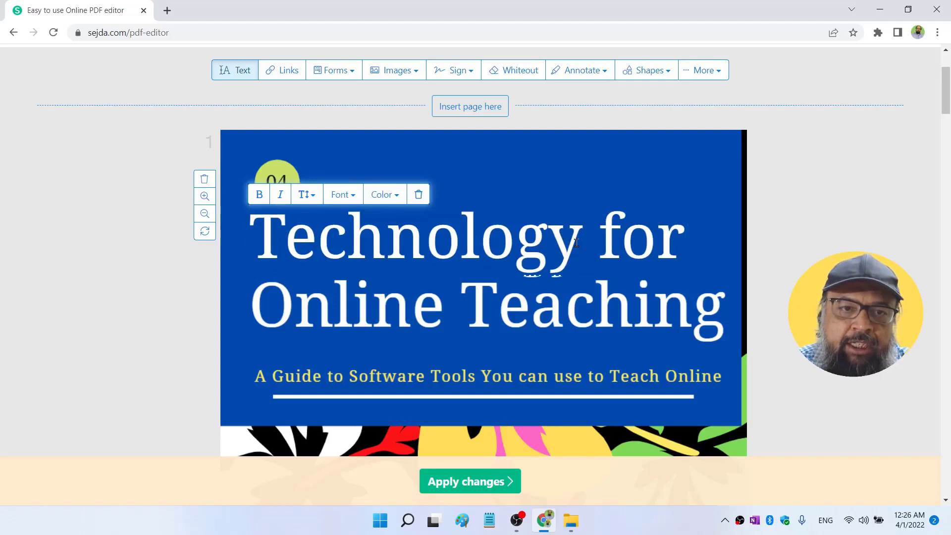
key(Backspace)
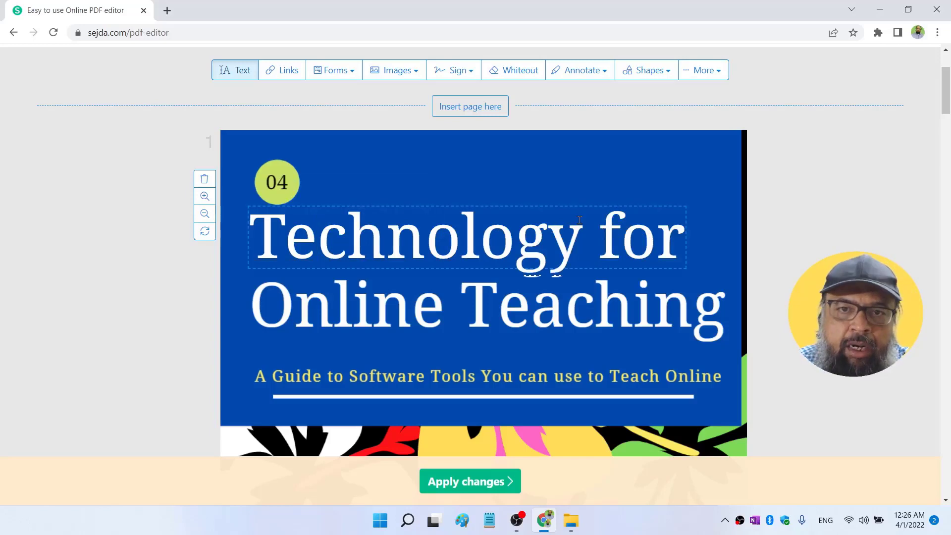
scroll(down, 3)
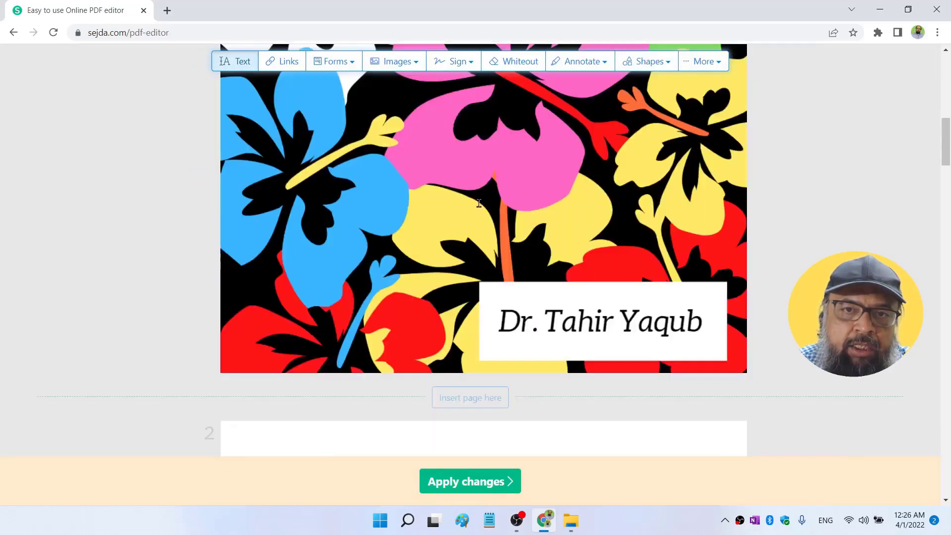
click(600, 320)
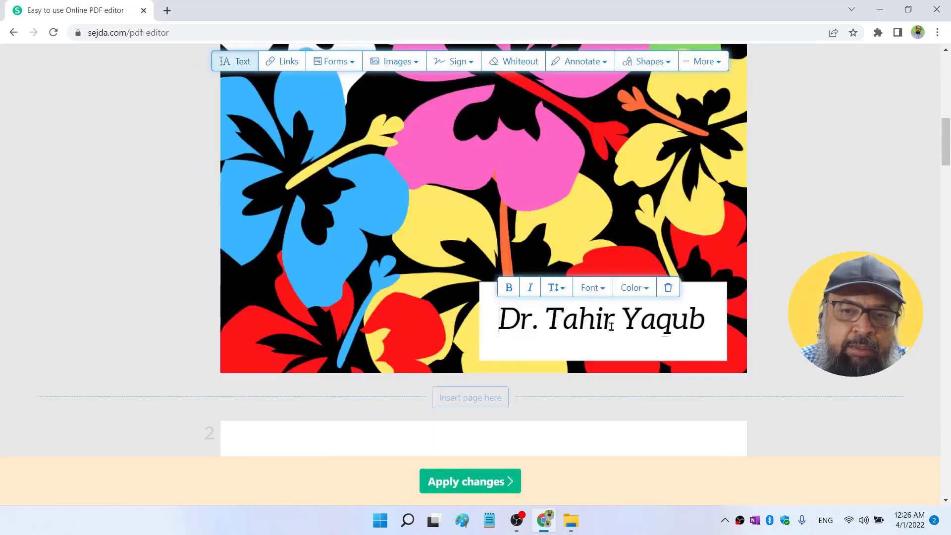
key(Backspace)
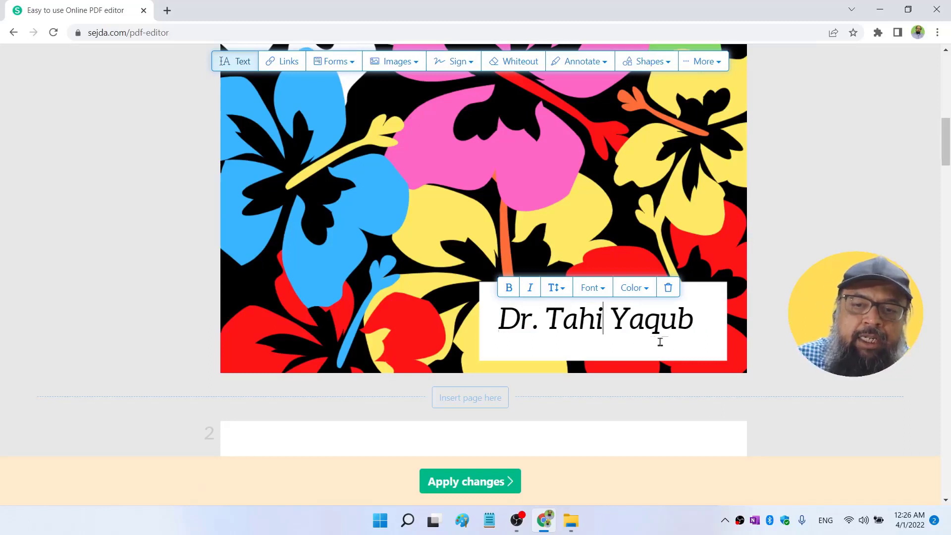
text(r)
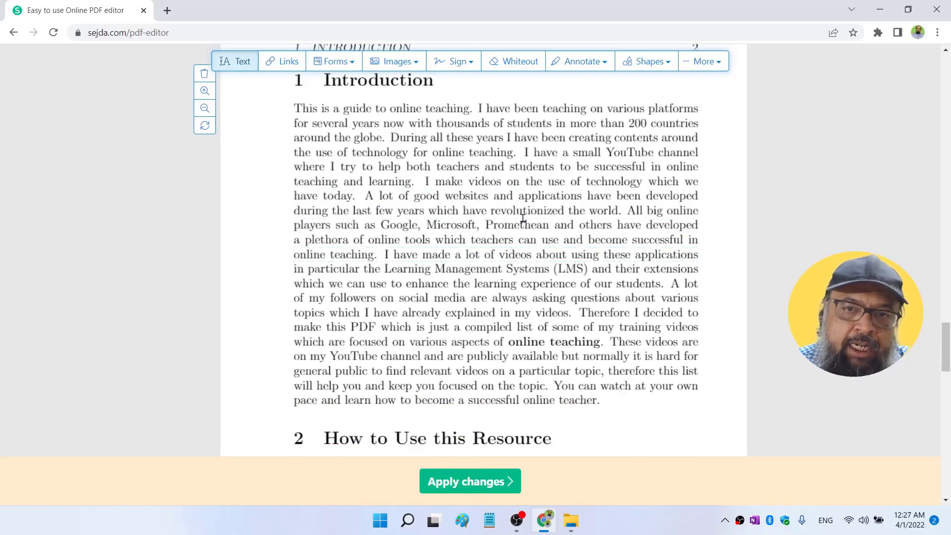
- Make a line of the Introduction paragraph editable and scroll further down
click(486, 240)
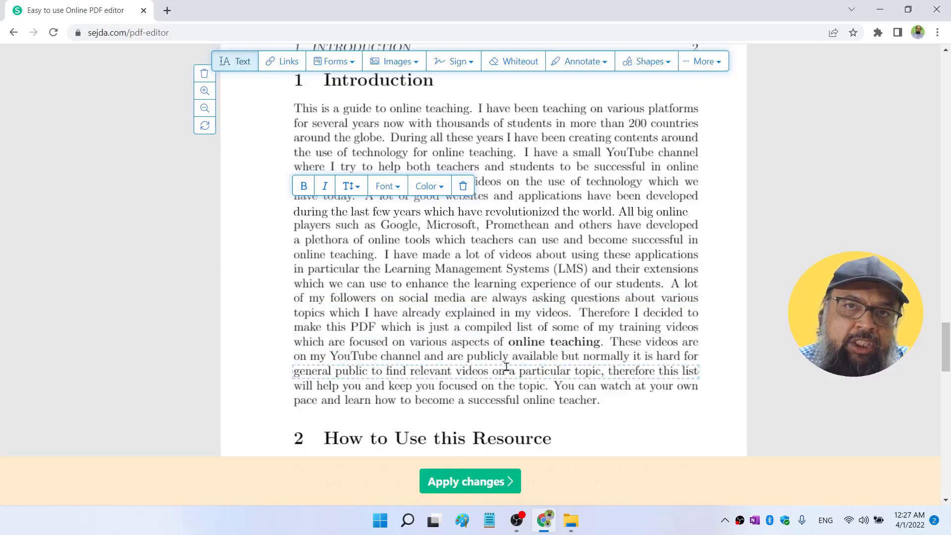
scroll(down, 3)
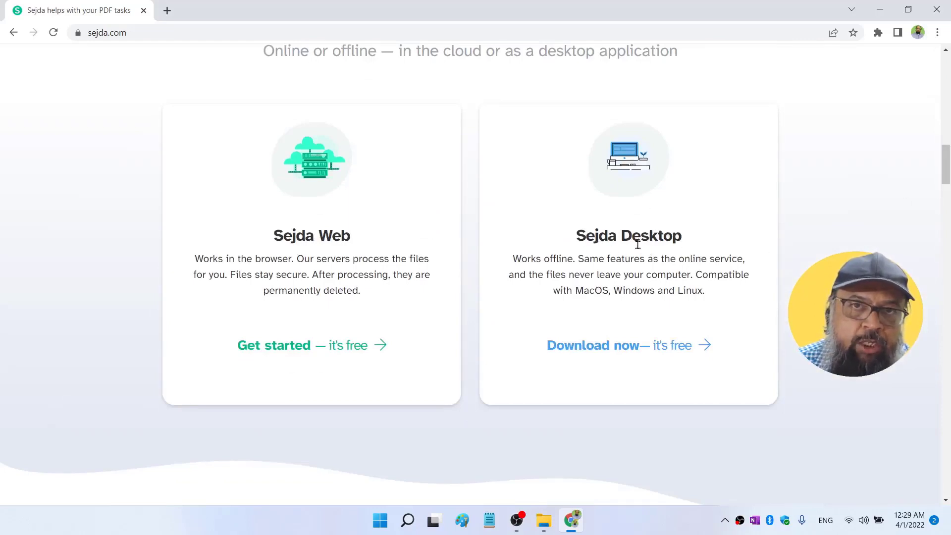
- Scroll the Sejda home page back to its top landing view
scroll(up, 3)
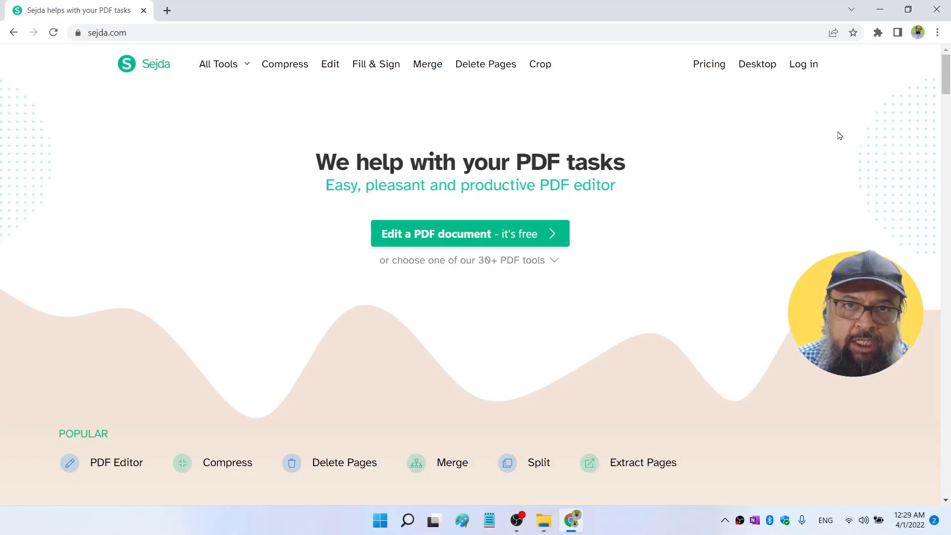
- In a new tab, search pdf2go, open pdf2go.com's Edit PDF tool and start choosing a file
click(166, 10)
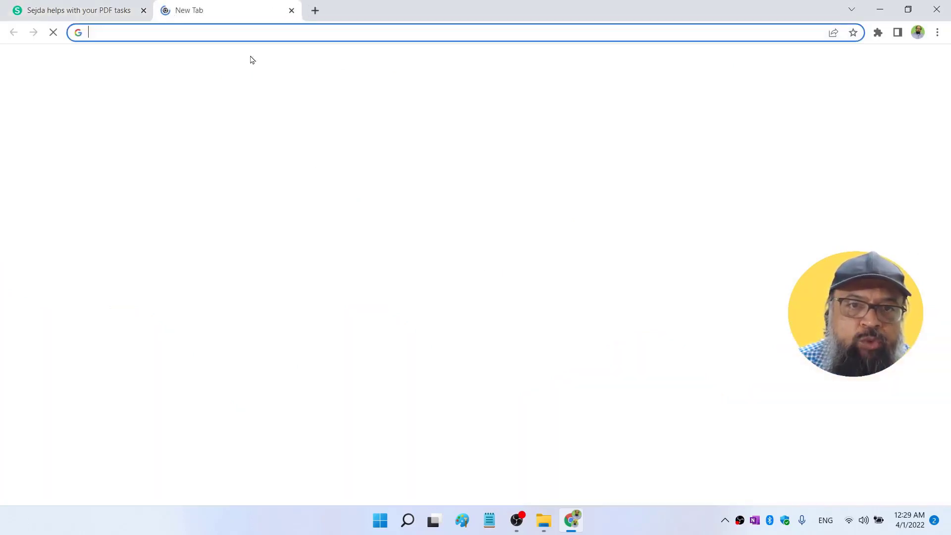
text(pd)
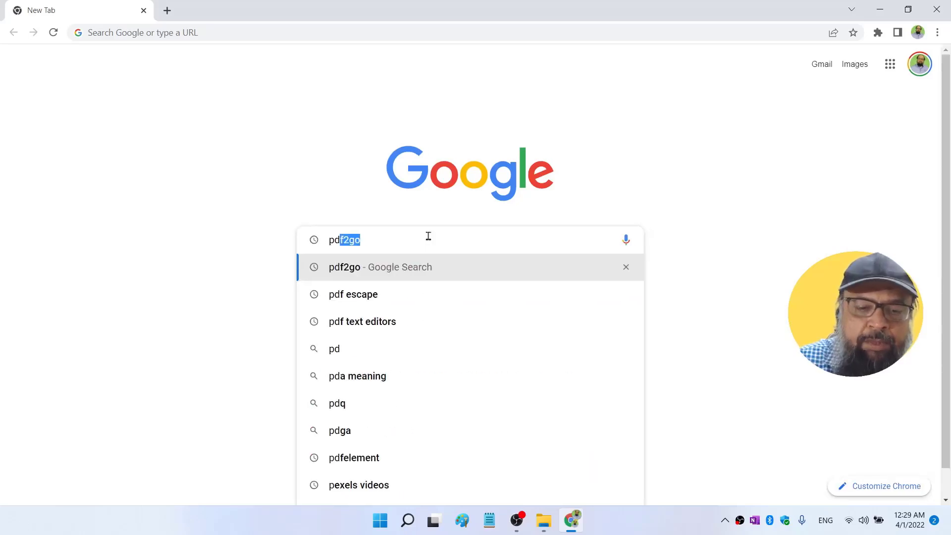
click(379, 266)
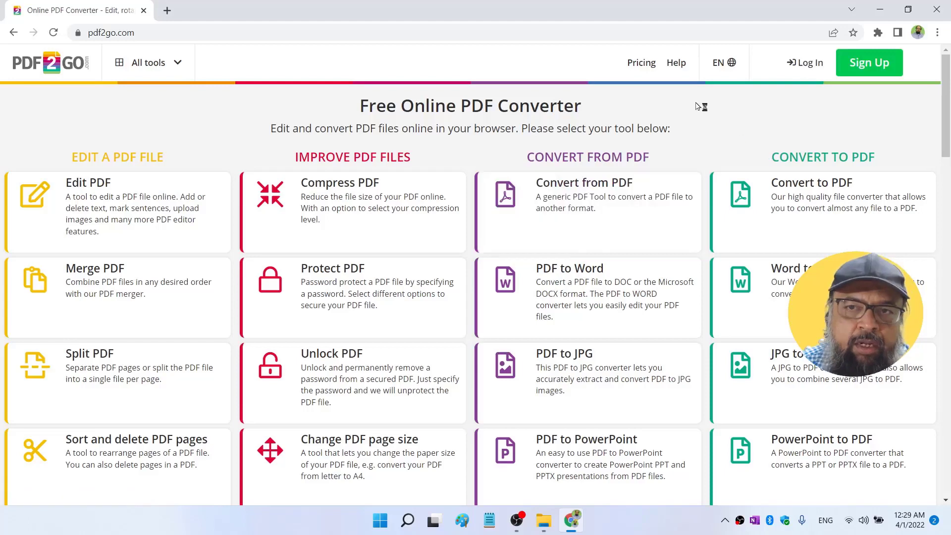
scroll(down, 3)
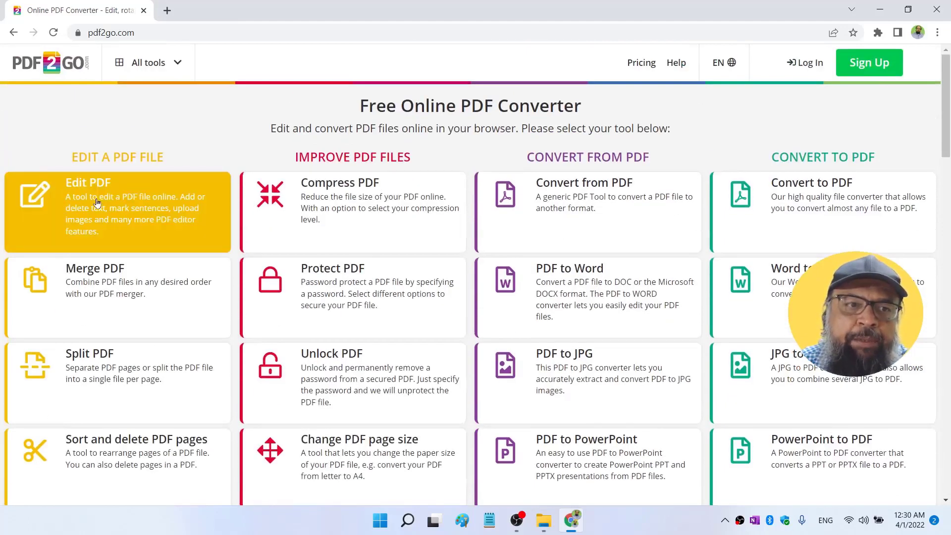
mouse_move(100, 194)
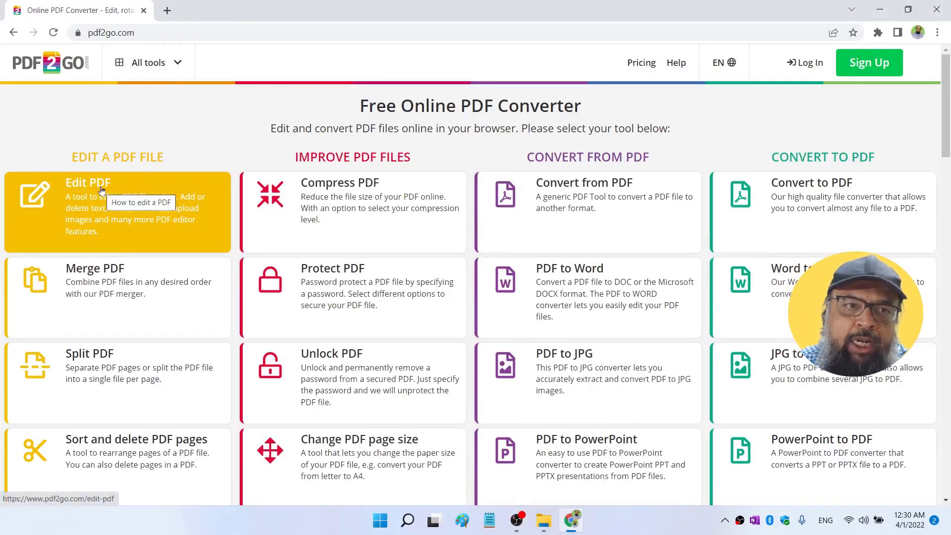
click(89, 182)
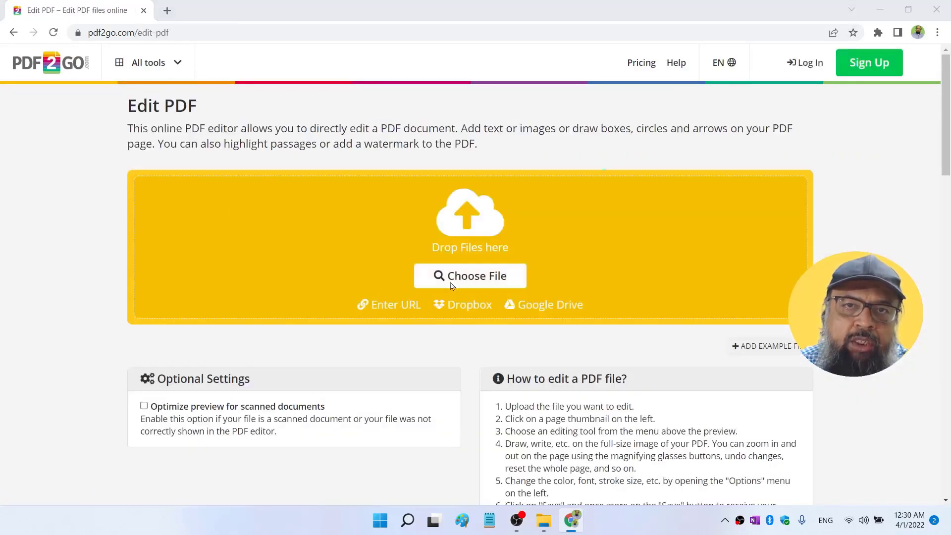
click(470, 276)
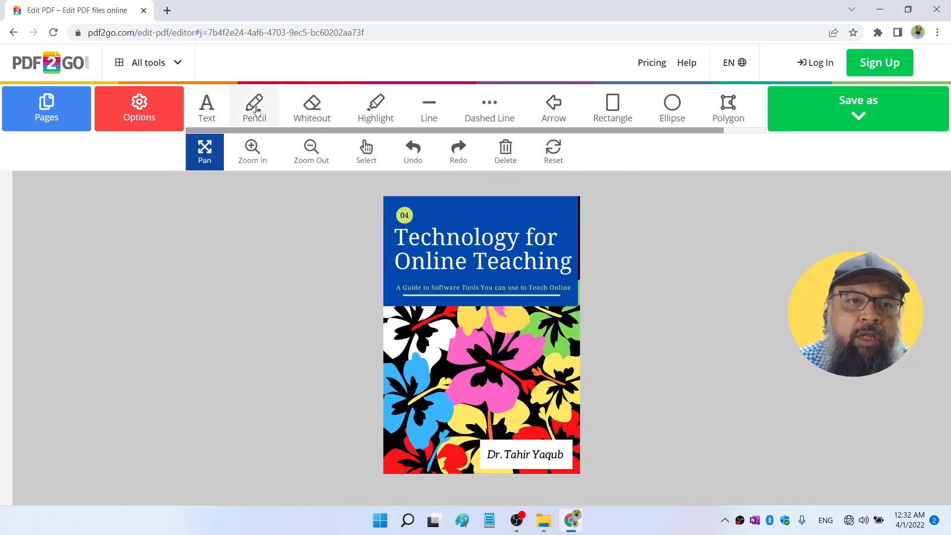
- Scribble with the Pencil over 'for' in the cover title, then switch to the Text tool
click(254, 108)
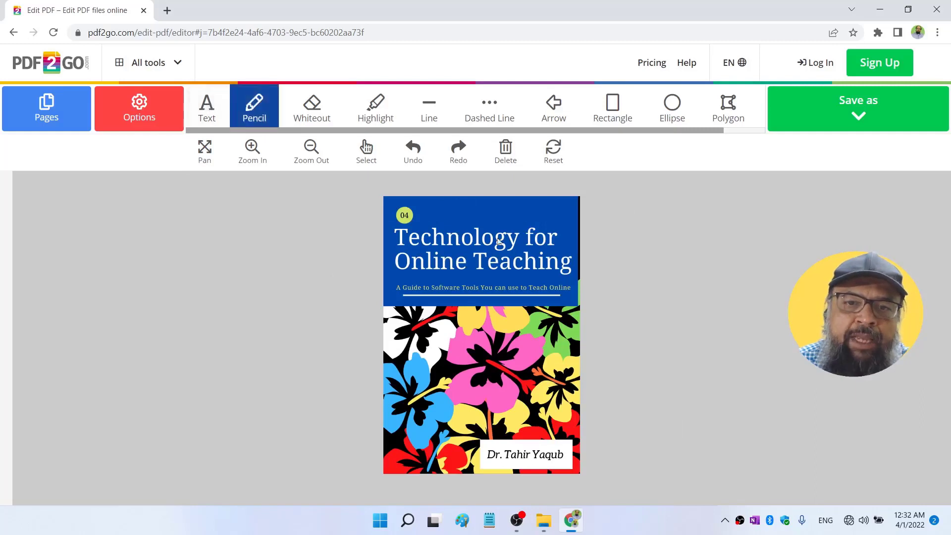
drag(486, 240, 537, 209)
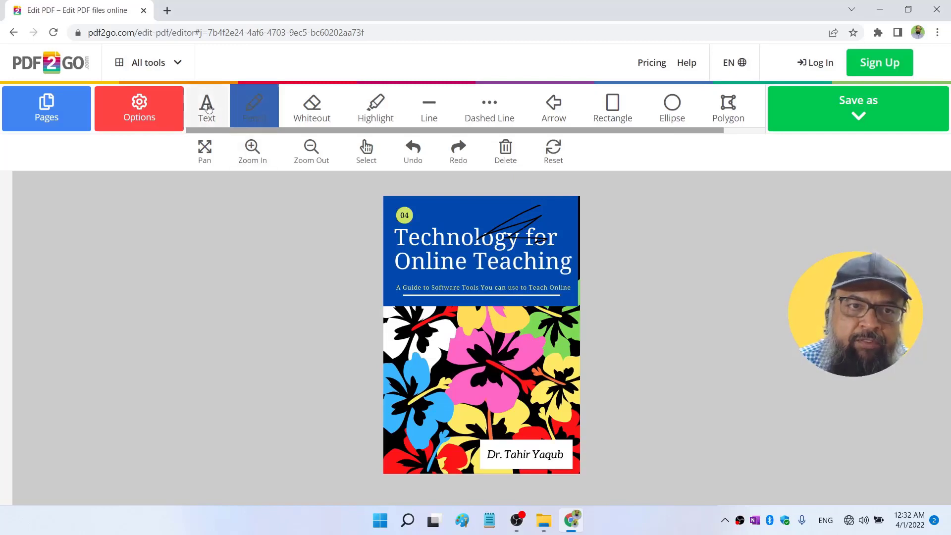
click(206, 108)
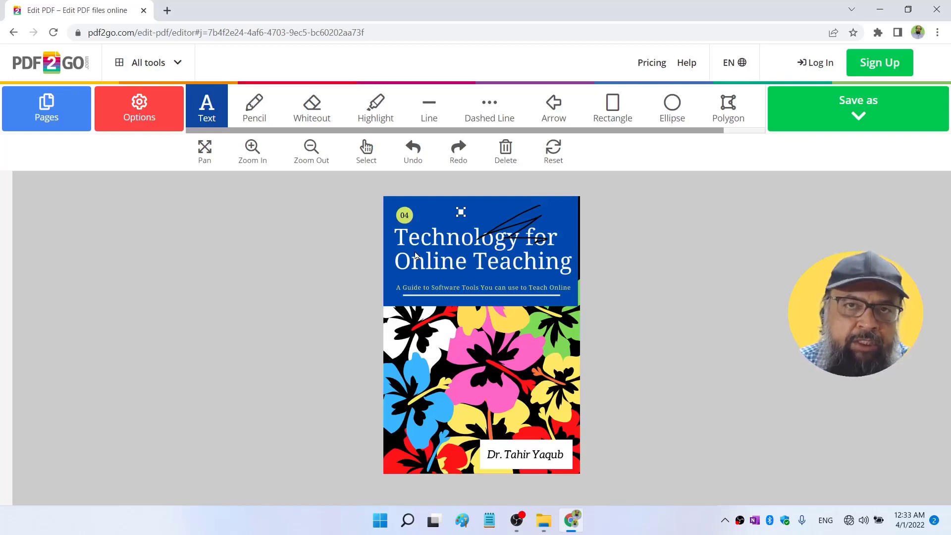
- Browse the page thumbnails to the Introduction page and toggle between Select and Pencil tools
click(47, 109)
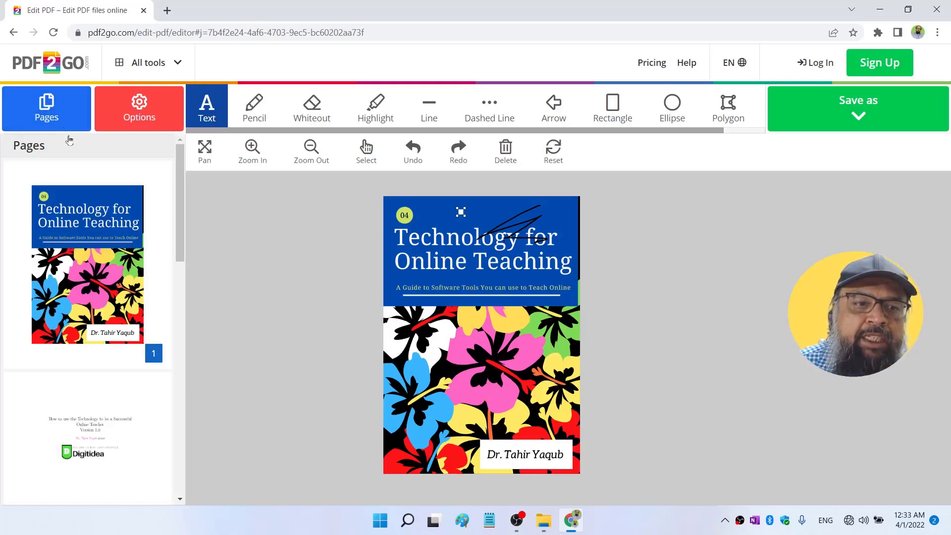
scroll(down, 3)
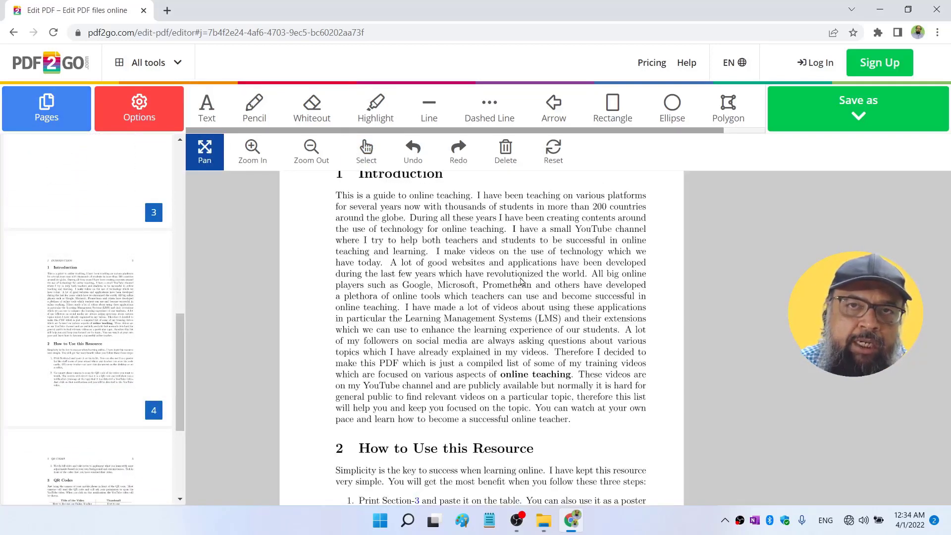
click(366, 152)
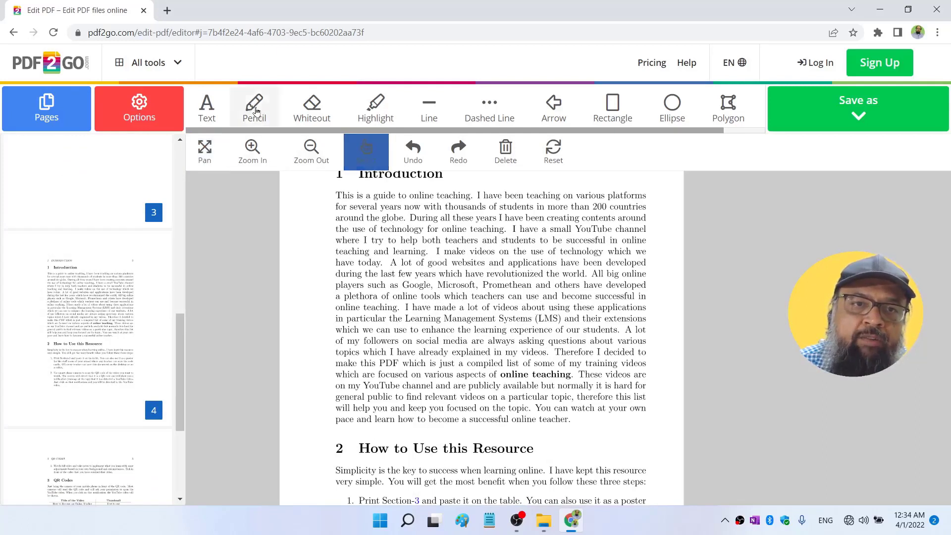
click(253, 108)
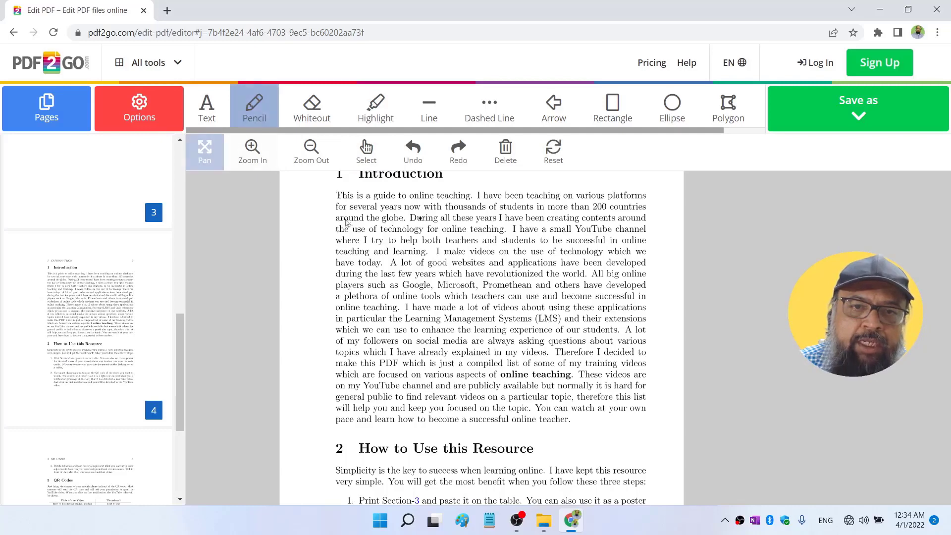
click(204, 151)
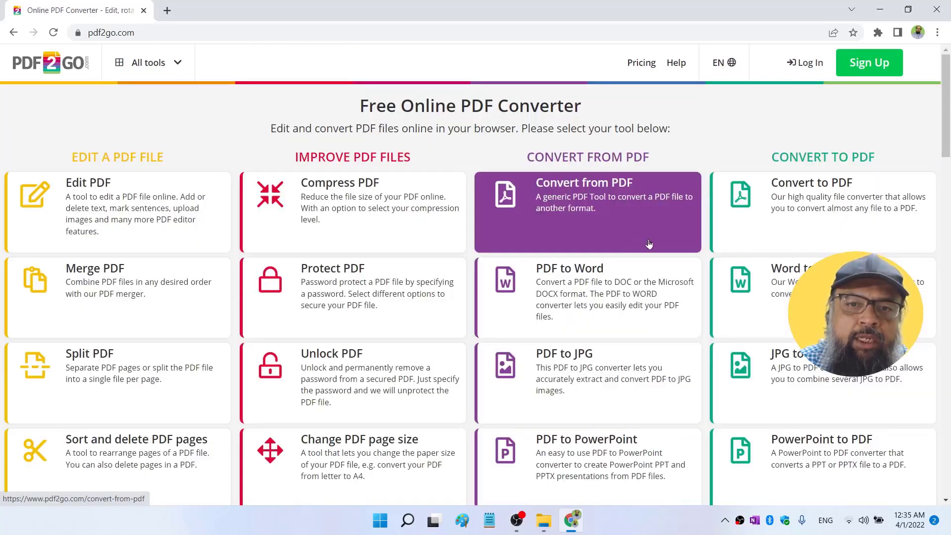
- Convert Example-Scan-1.pdf with PDF2Go's PDF to text tool
scroll(down, 3)
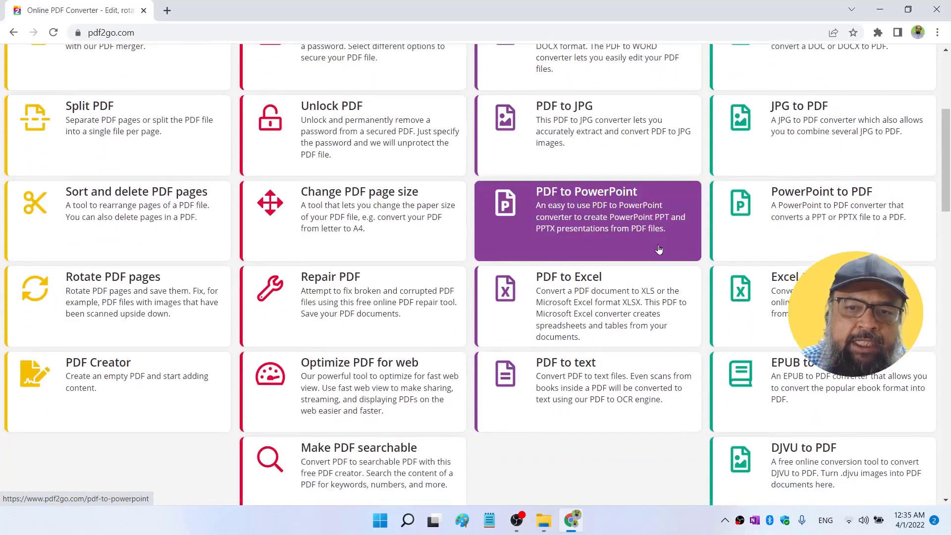
mouse_move(629, 274)
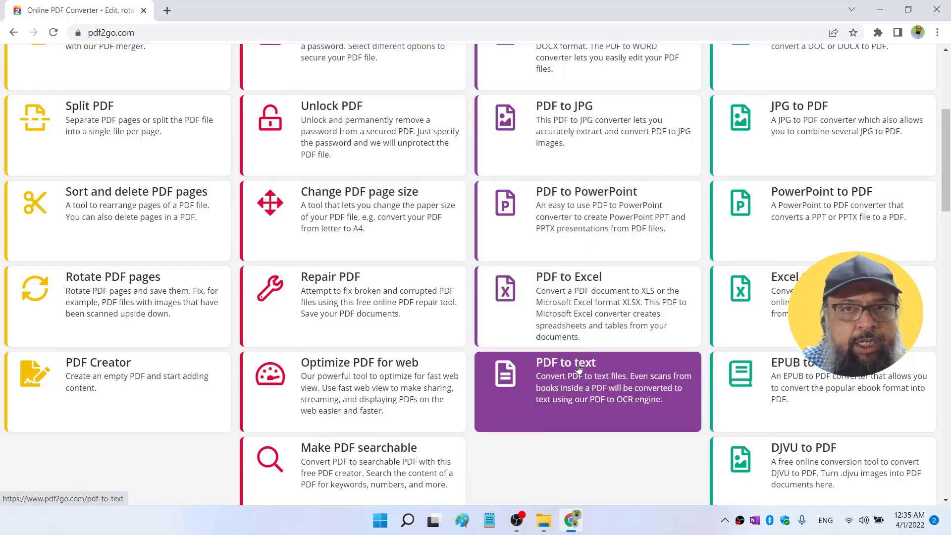
click(587, 392)
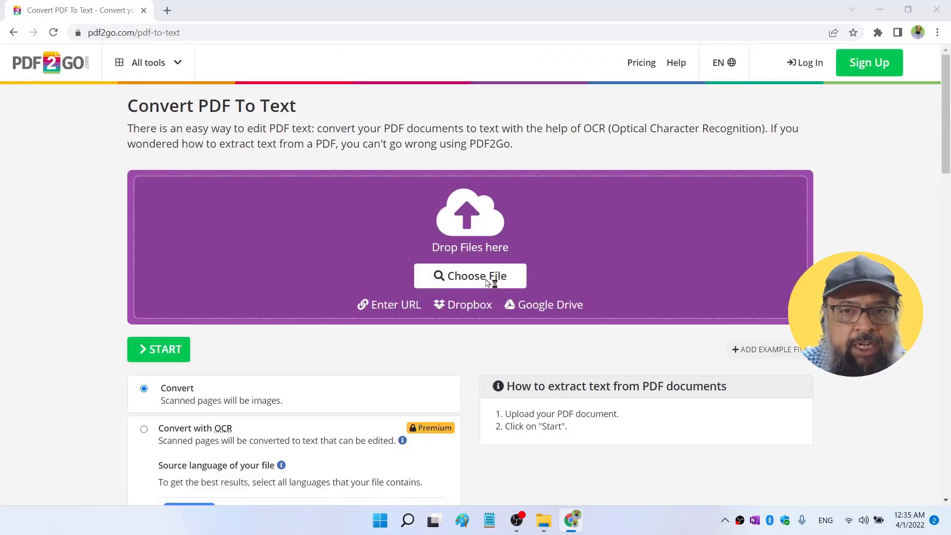
click(470, 275)
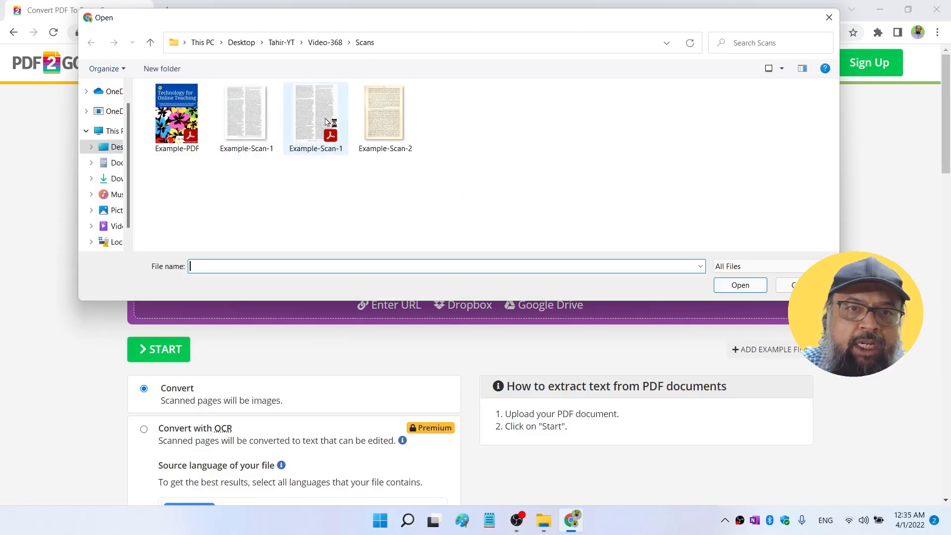
click(315, 115)
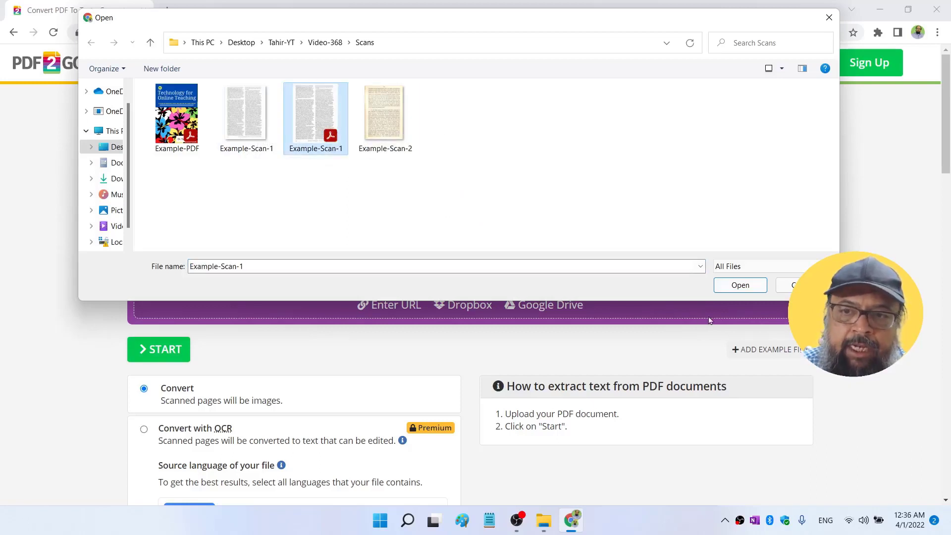
click(739, 285)
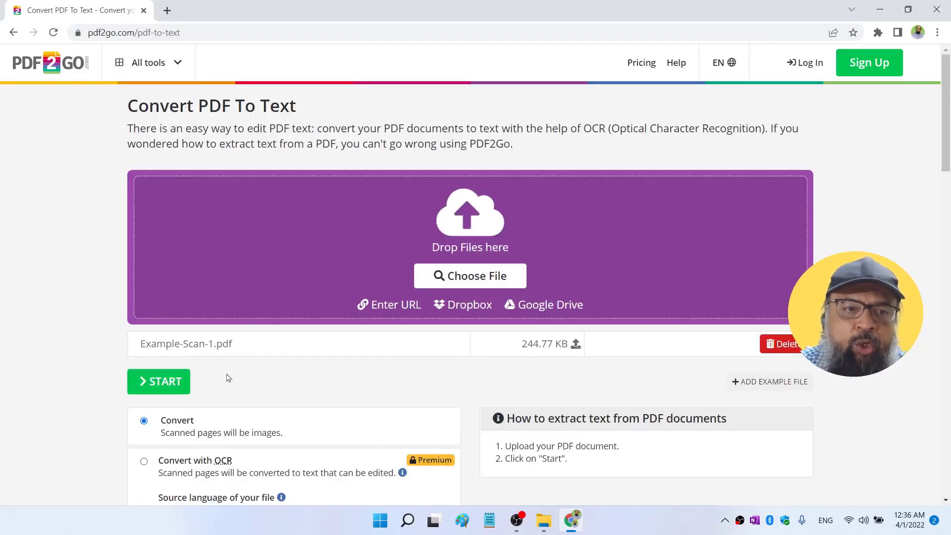
click(159, 381)
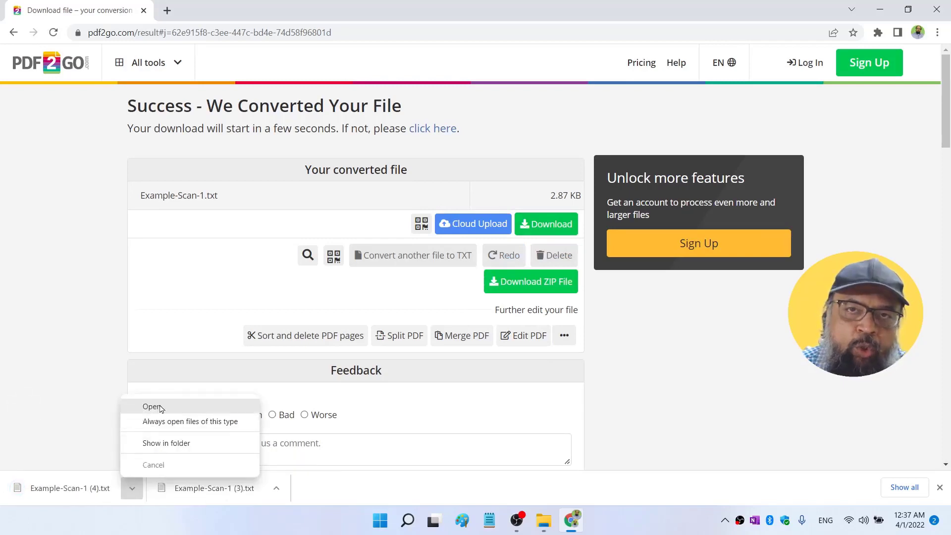
- View the downloaded garbled .txt result in Notepad
click(152, 407)
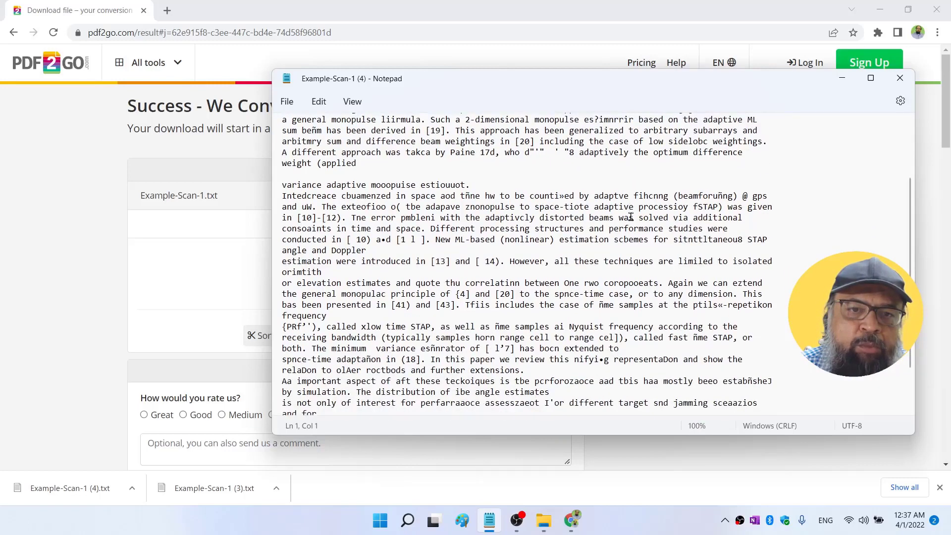
scroll(down, 3)
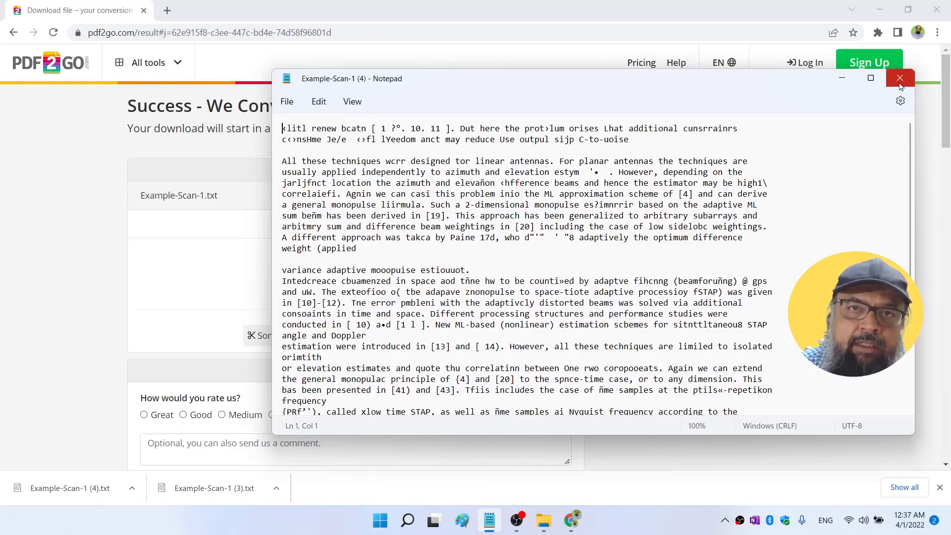
mouse_move(901, 80)
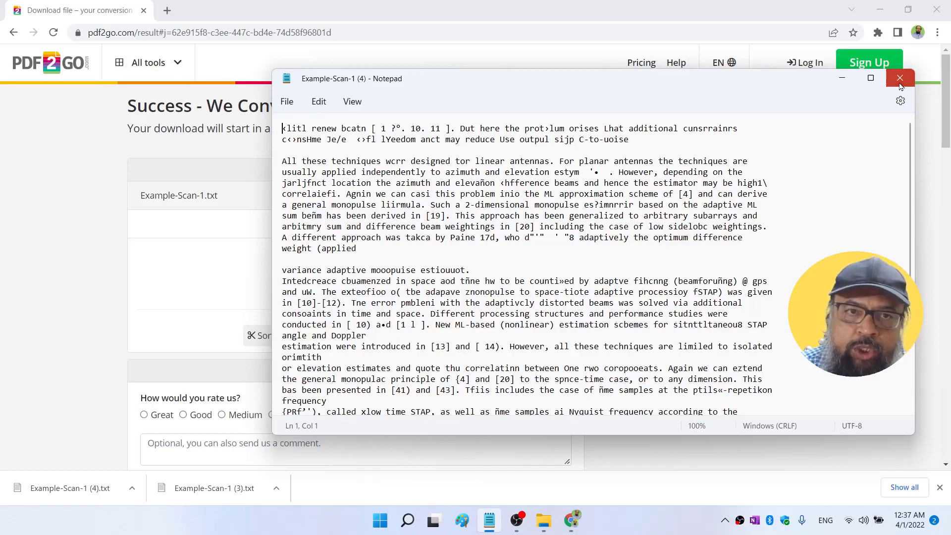
- Convert the Example-Scan-1 JPEG image to text with PDF2Go and download the result
click(901, 78)
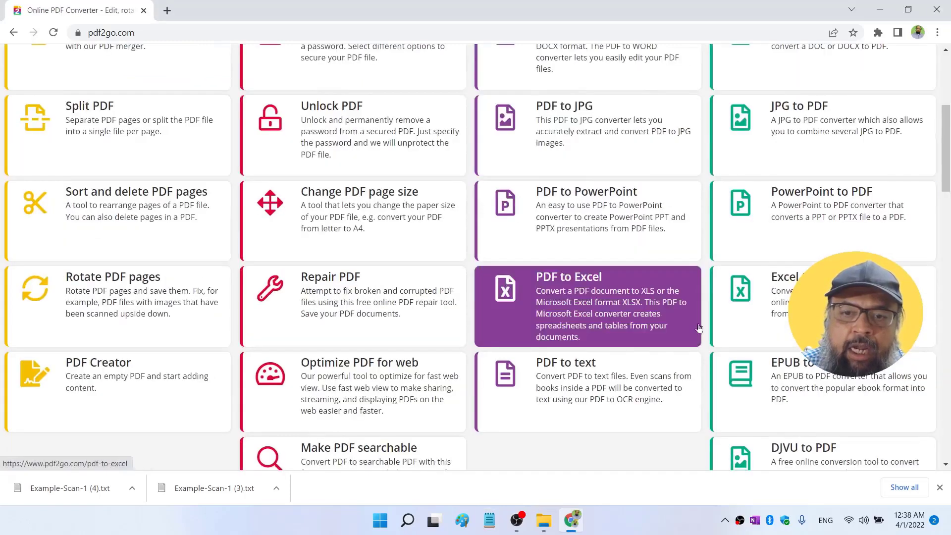
click(566, 362)
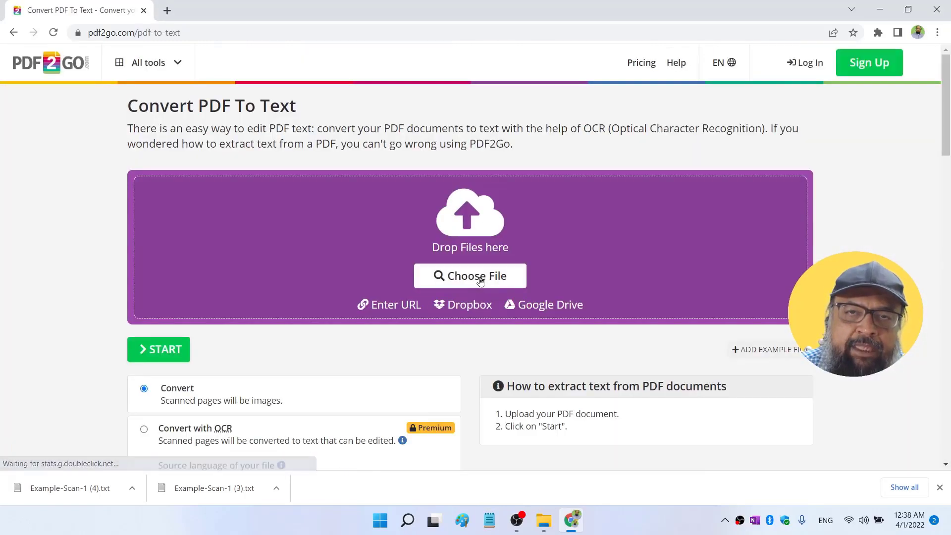
click(470, 275)
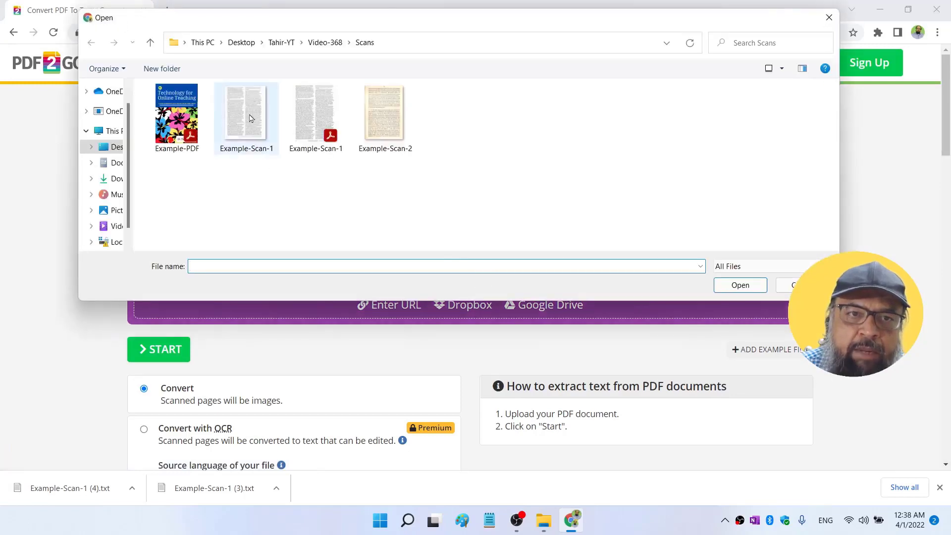
click(160, 382)
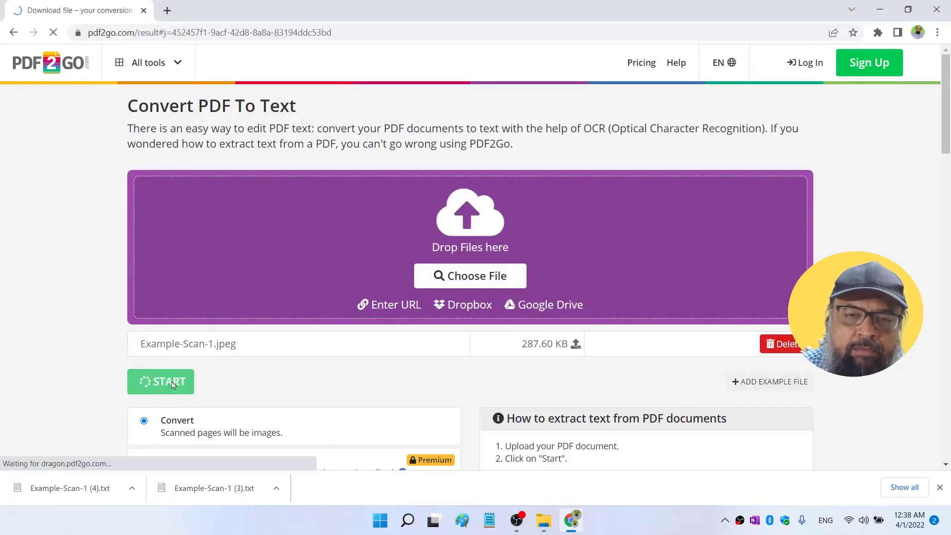
click(160, 382)
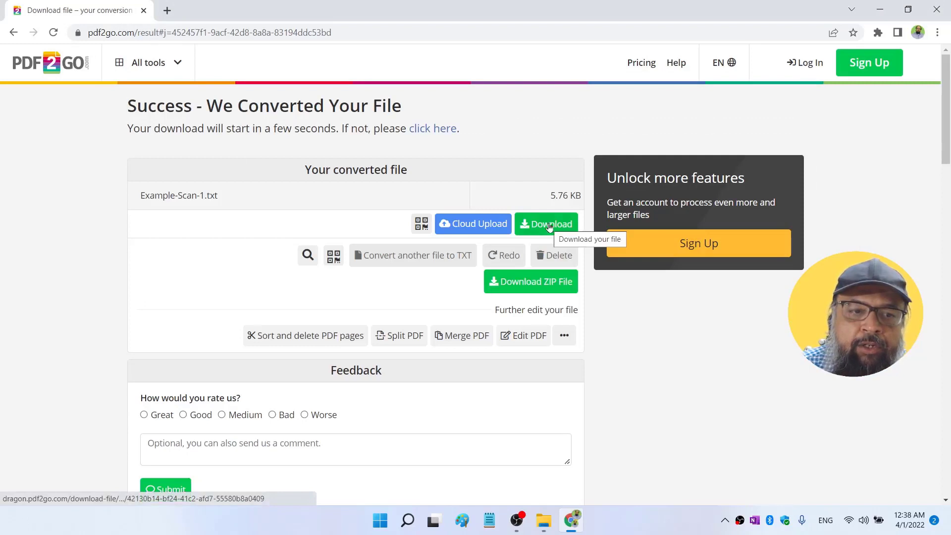
click(545, 223)
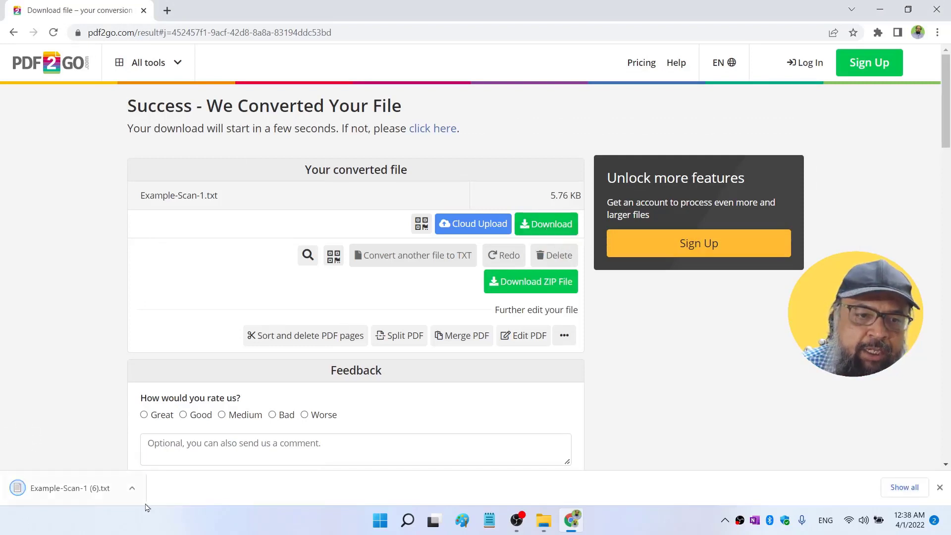
- Read the cleanly extracted text of the JPEG scan in Notepad
click(132, 488)
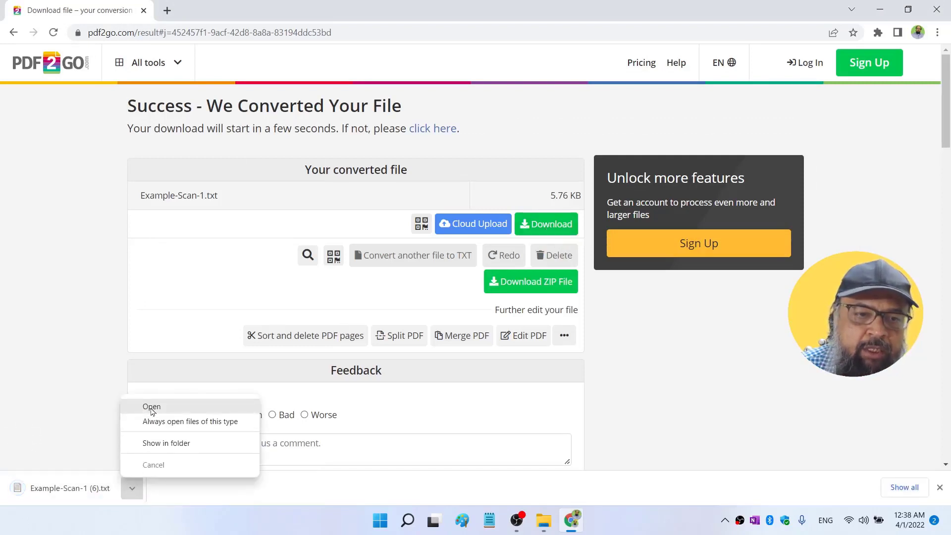
click(151, 406)
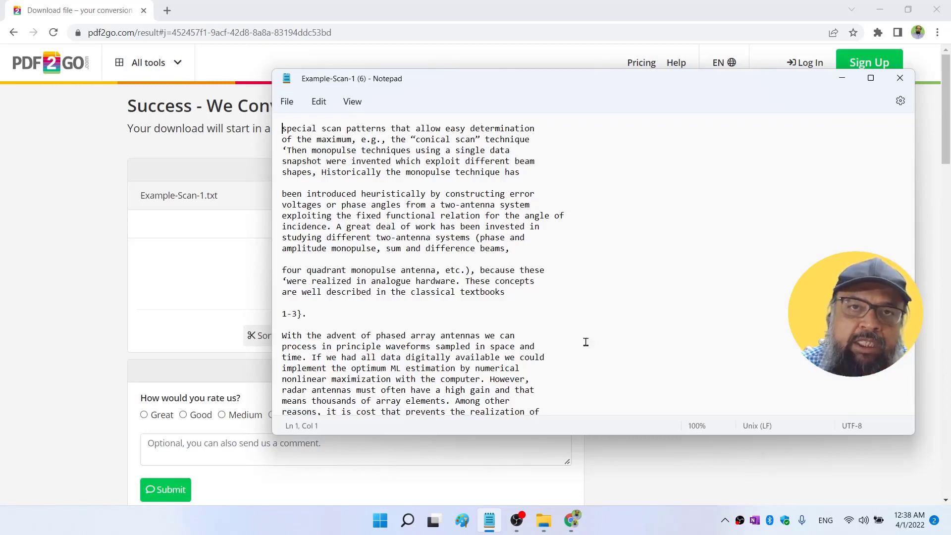
mouse_move(558, 309)
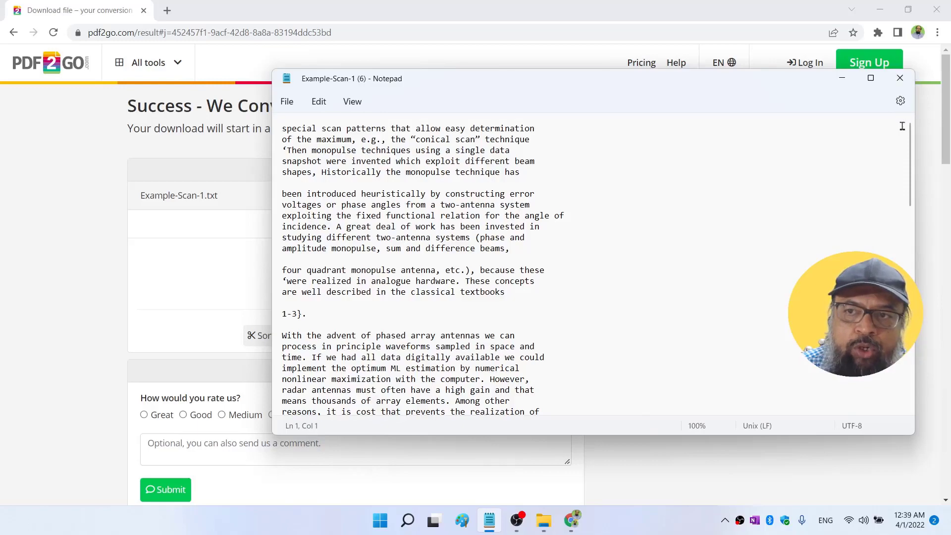
scroll(down, 3)
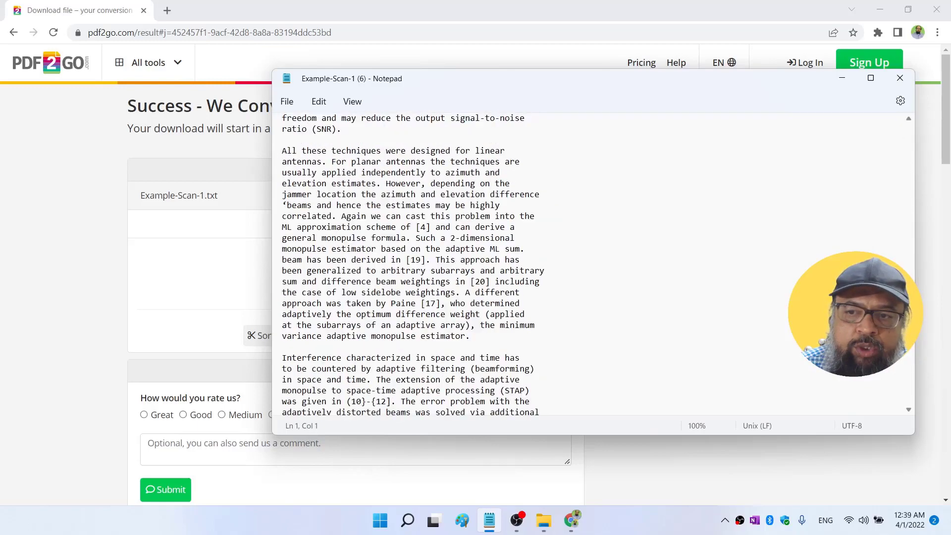
scroll(down, 3)
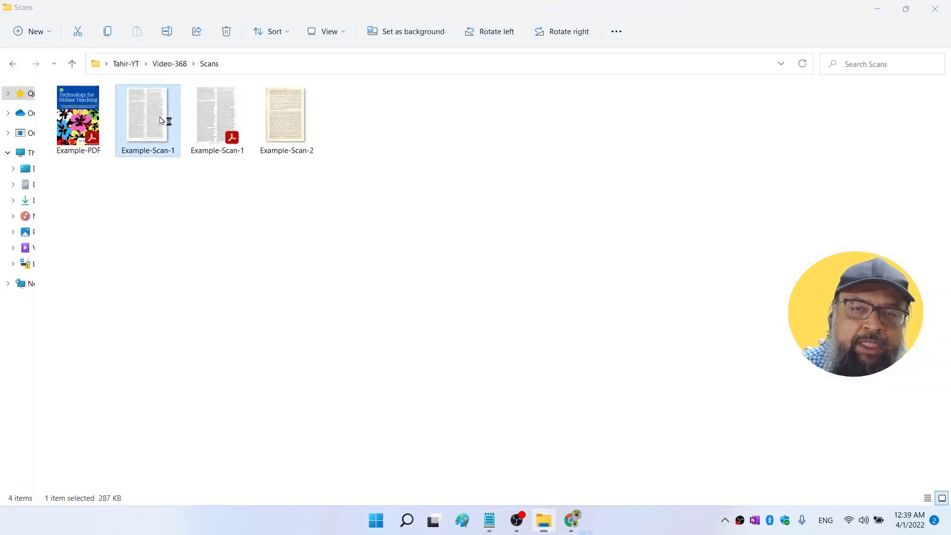
- View Example-Scan-1.jpeg full-size in Microsoft Photos, then start a new Chrome tab
double_click(146, 114)
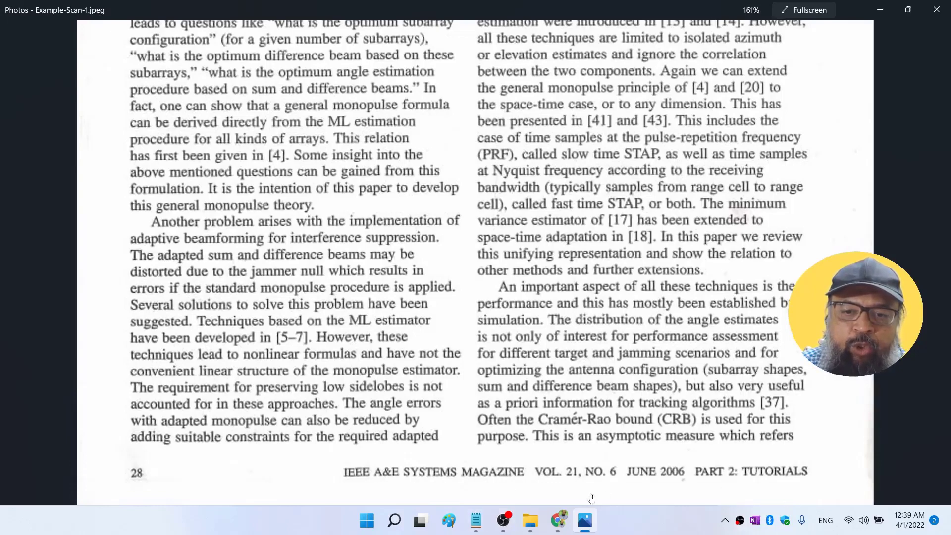
mouse_move(802, 500)
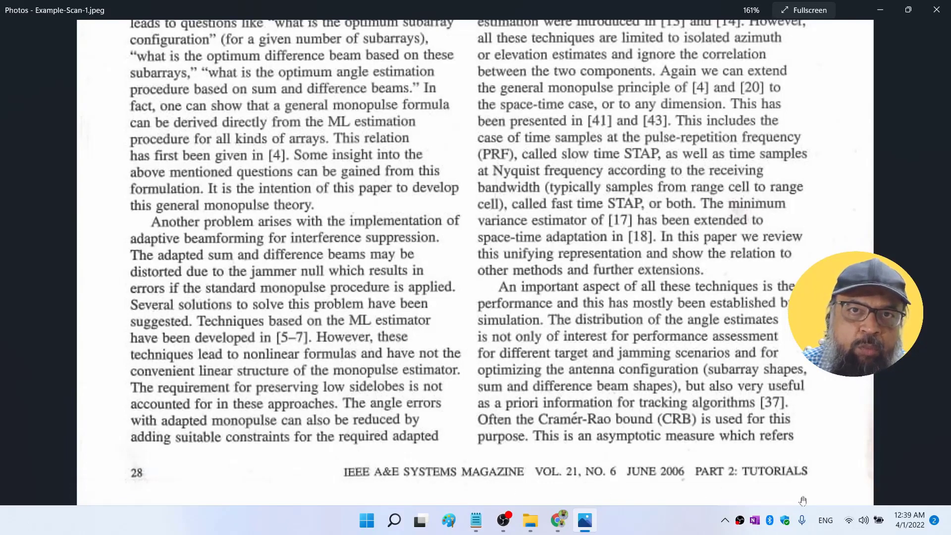
click(475, 520)
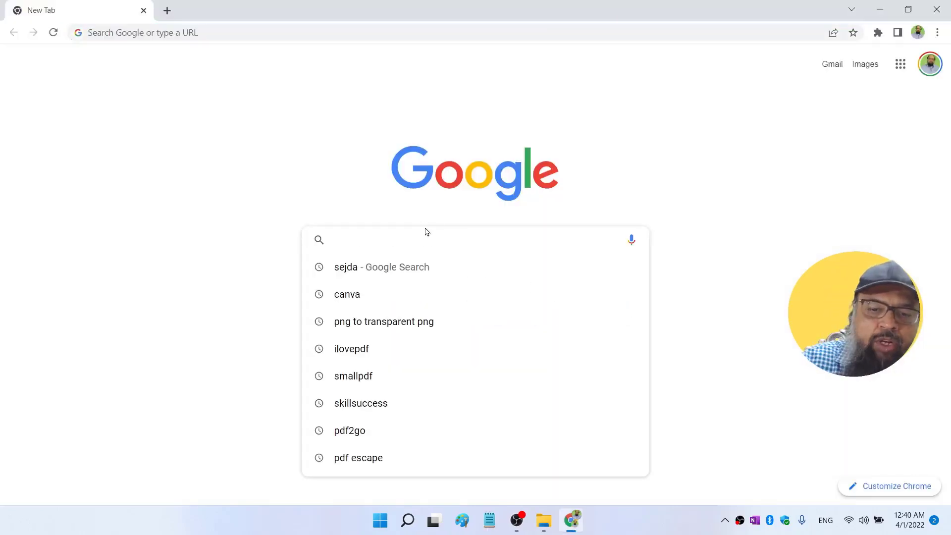
- Search ilovepdf, open iLovePDF's Edit PDF tool and upload Example-PDF
text(ilovepdf)
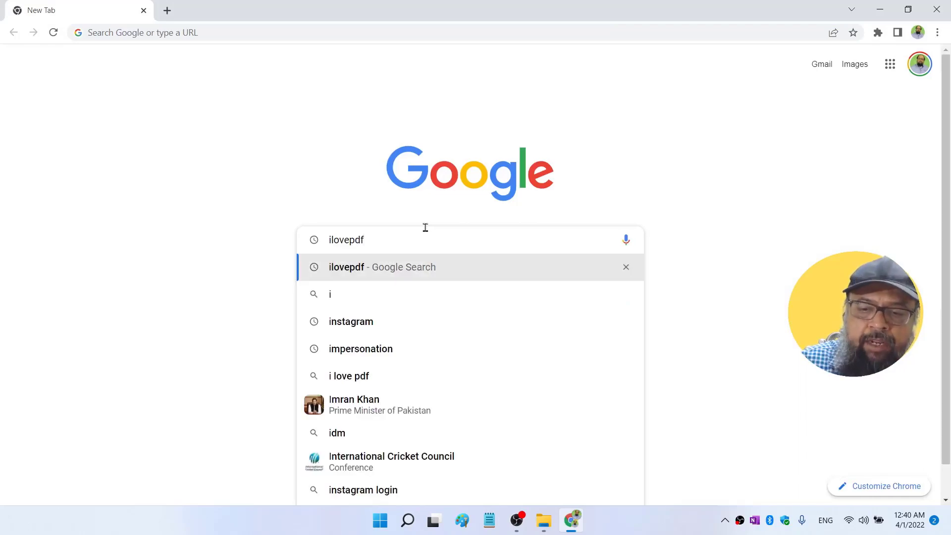
click(381, 267)
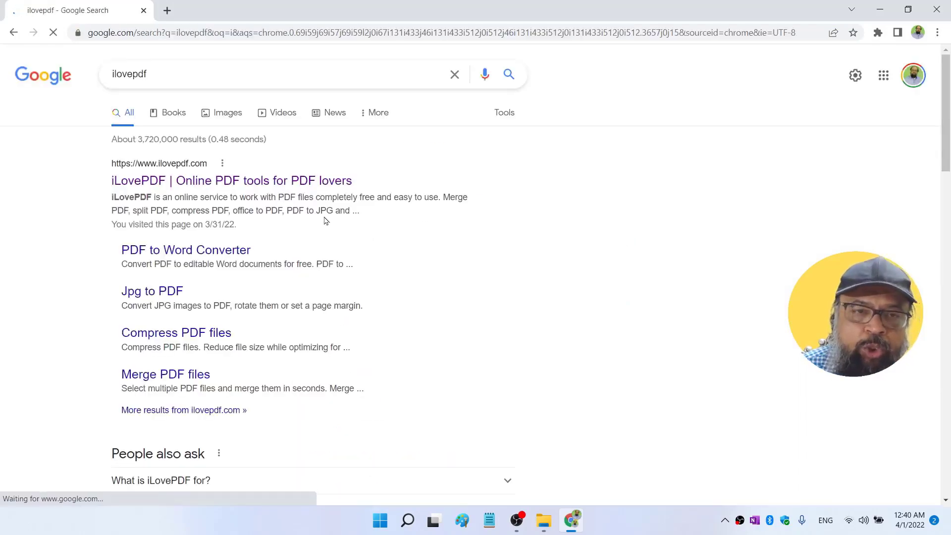
click(231, 181)
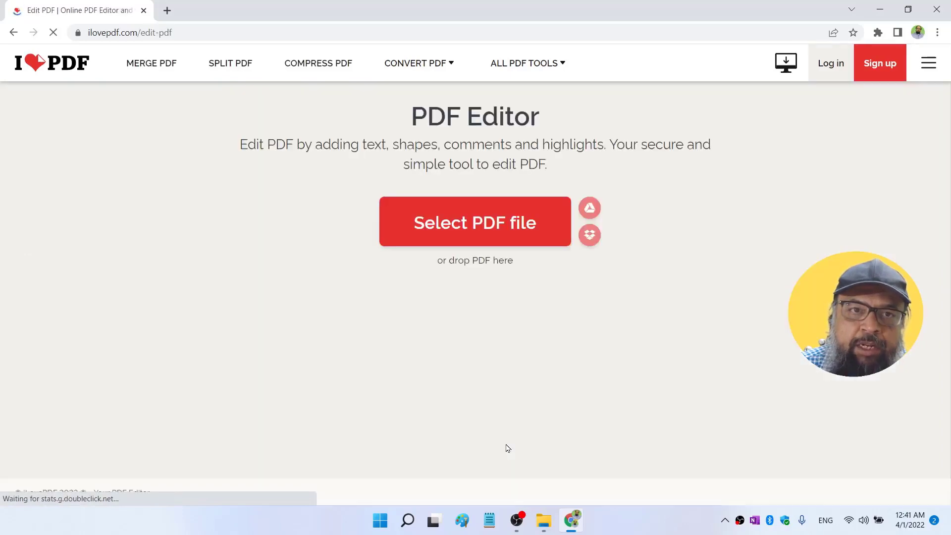
click(474, 221)
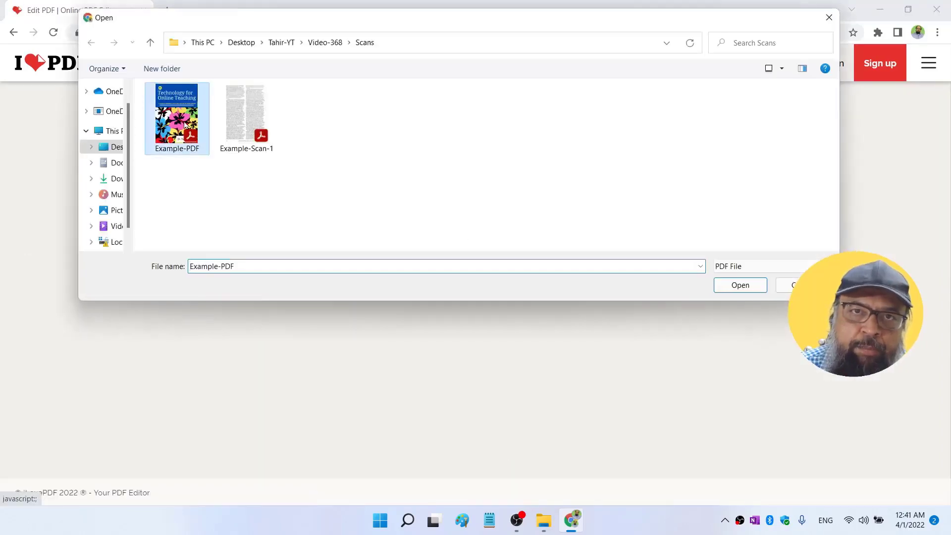
click(739, 285)
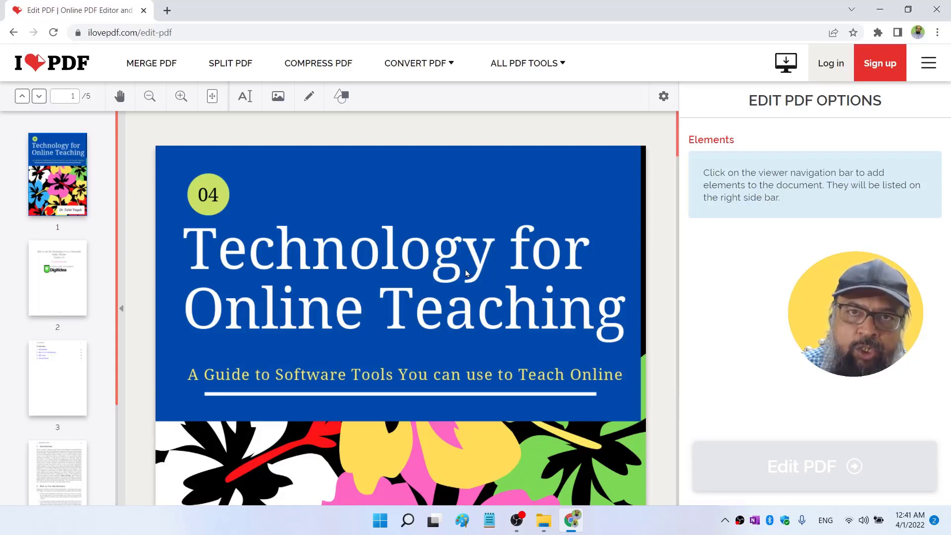
- Place a new placeholder text box below the cover title and browse the other tools
scroll(down, 3)
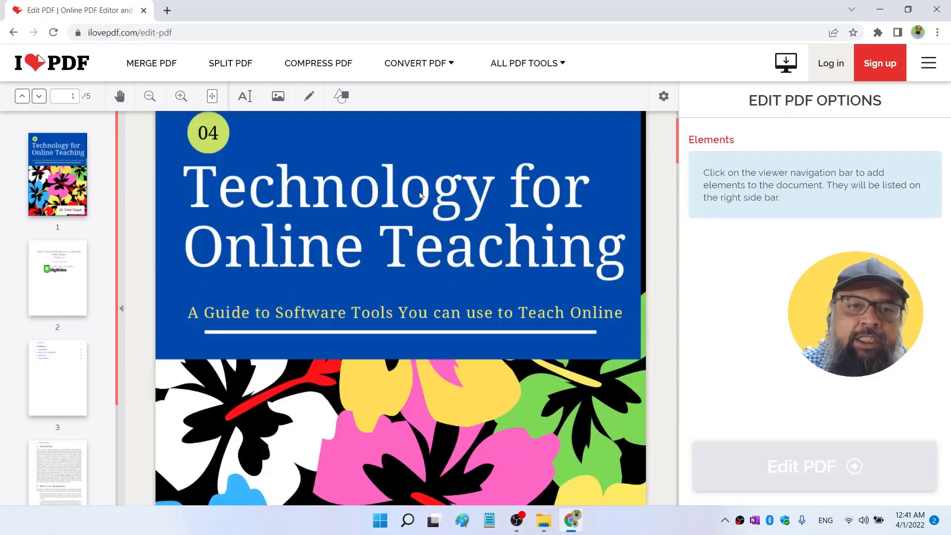
mouse_move(283, 323)
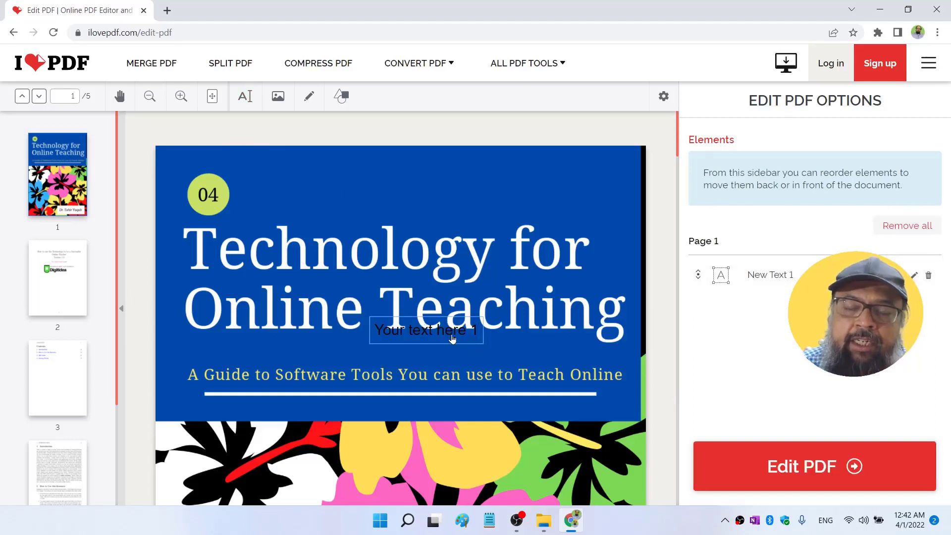
drag(426, 330, 389, 182)
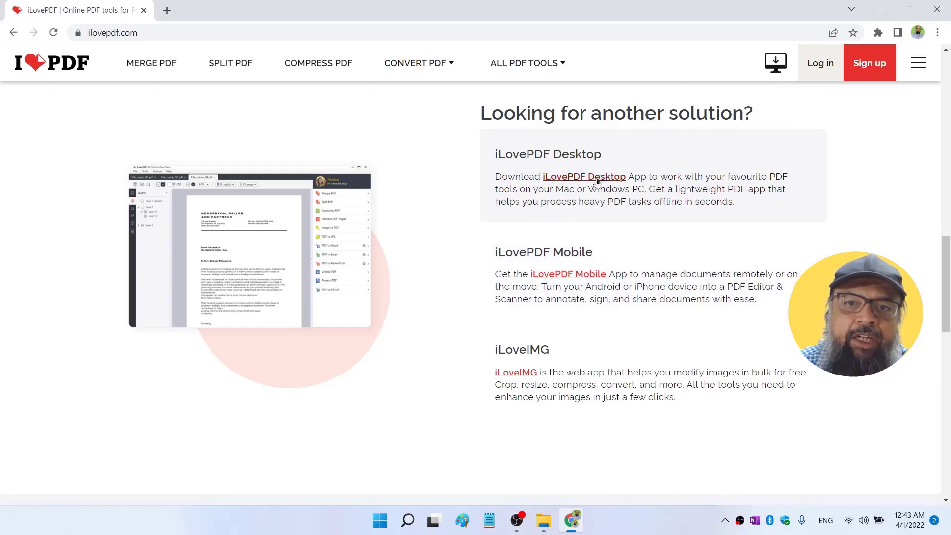
scroll(down, 3)
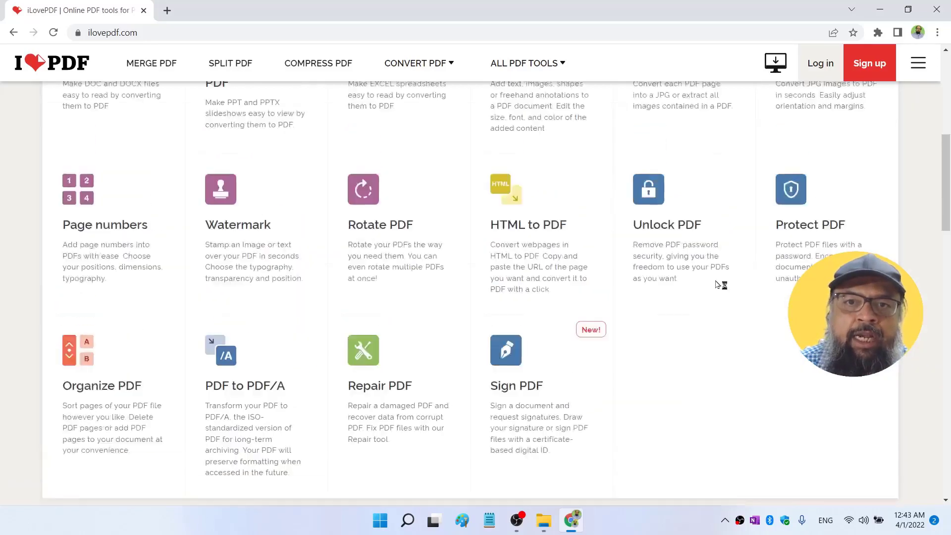
scroll(up, 3)
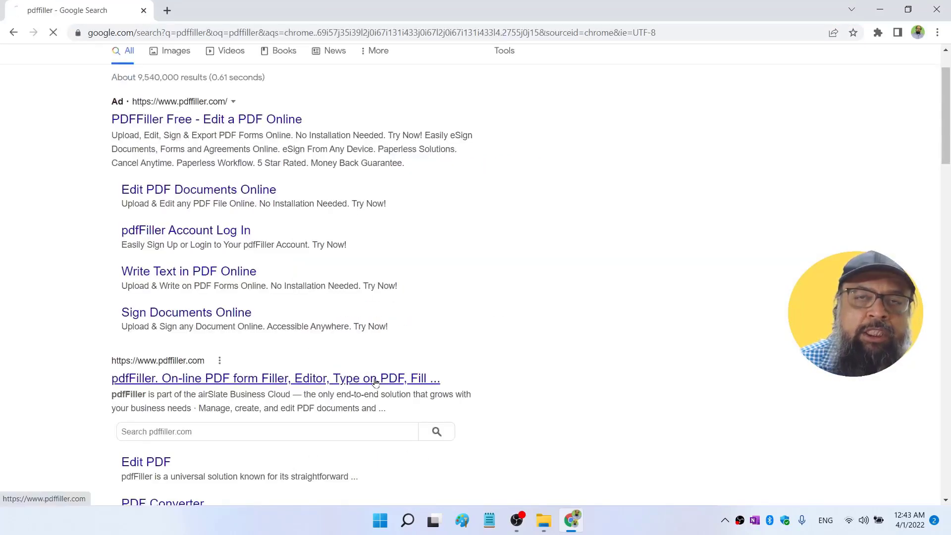
- Load Example-PDF into pdfFiller's editor from the device
click(274, 377)
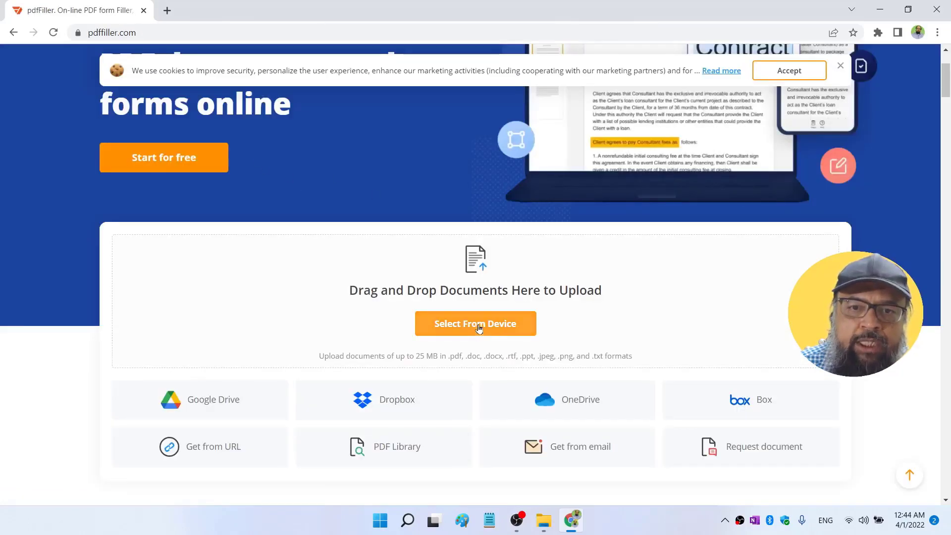
click(475, 323)
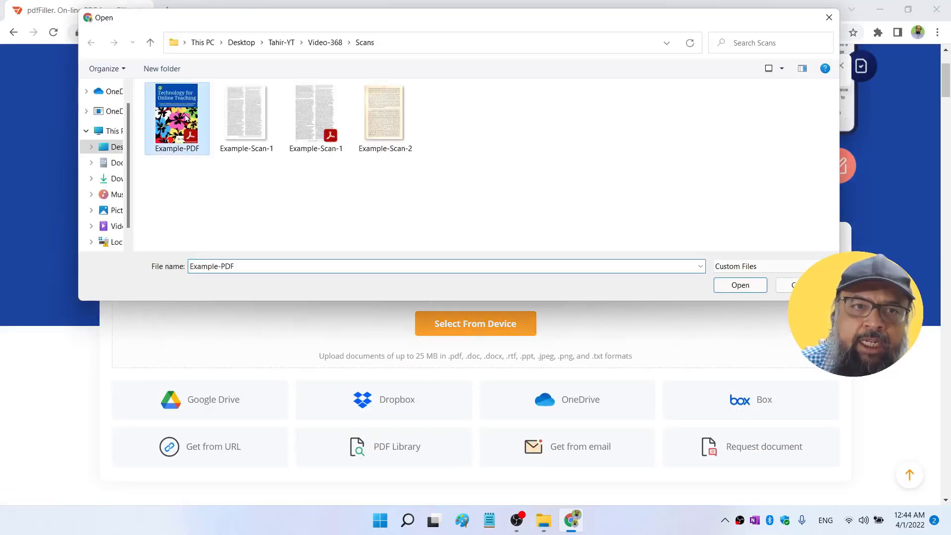
click(739, 285)
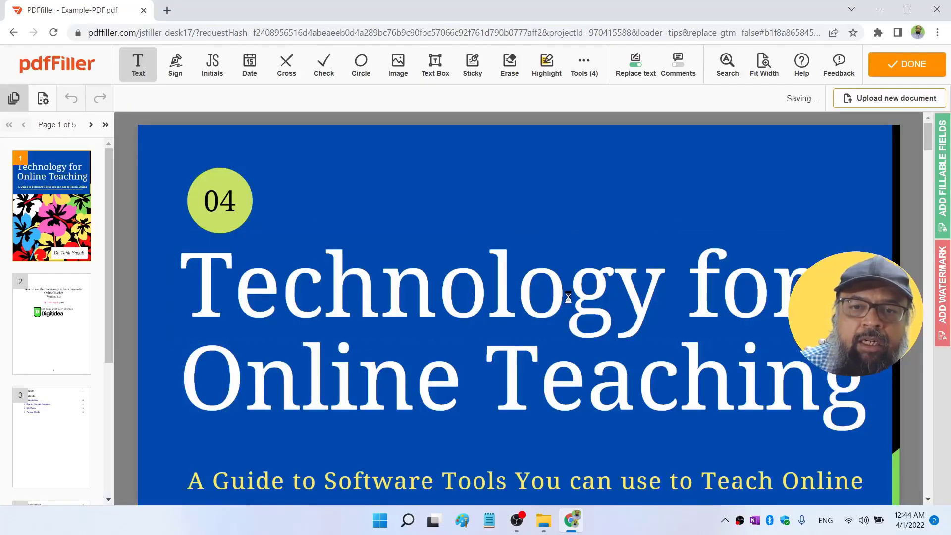
- Retype the 'O' of 'Online' in the cover subtitle, then review page 4's Introduction
click(569, 298)
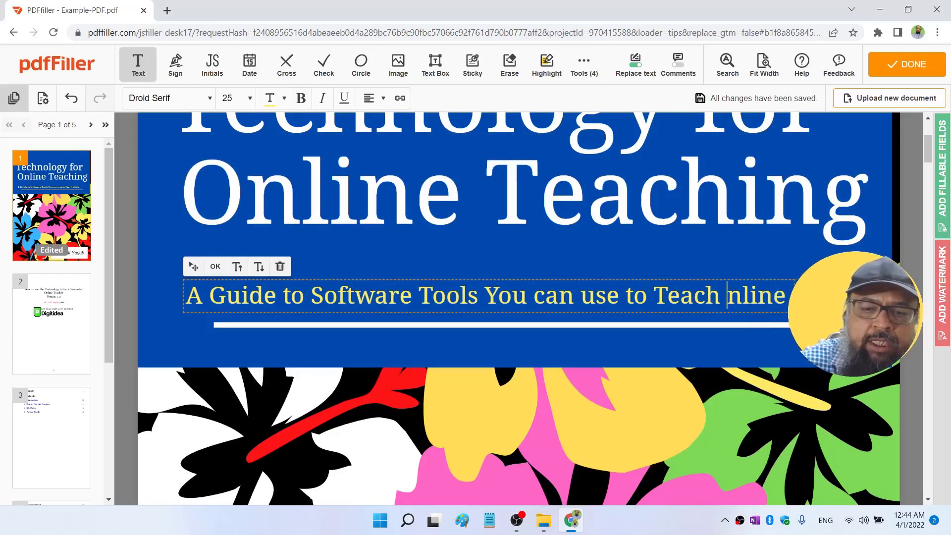
text(O)
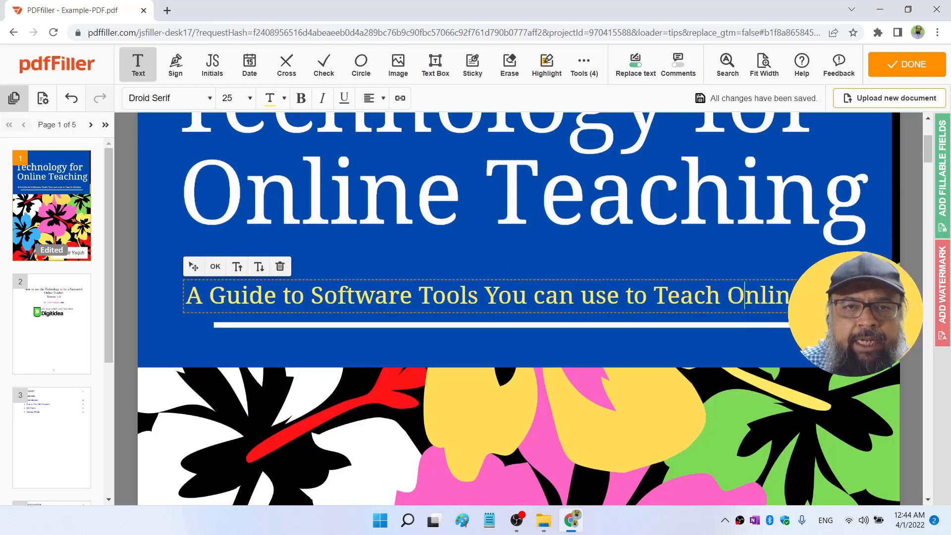
click(51, 437)
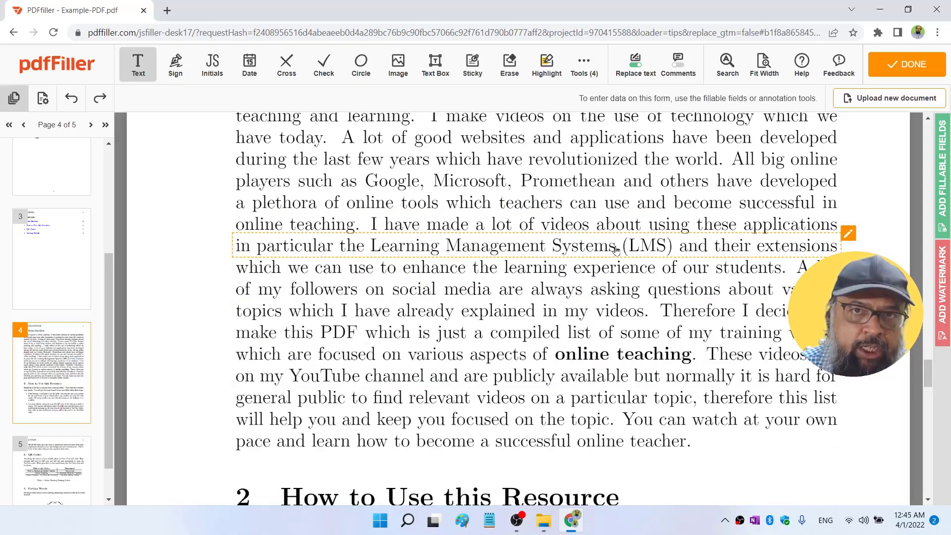
scroll(down, 3)
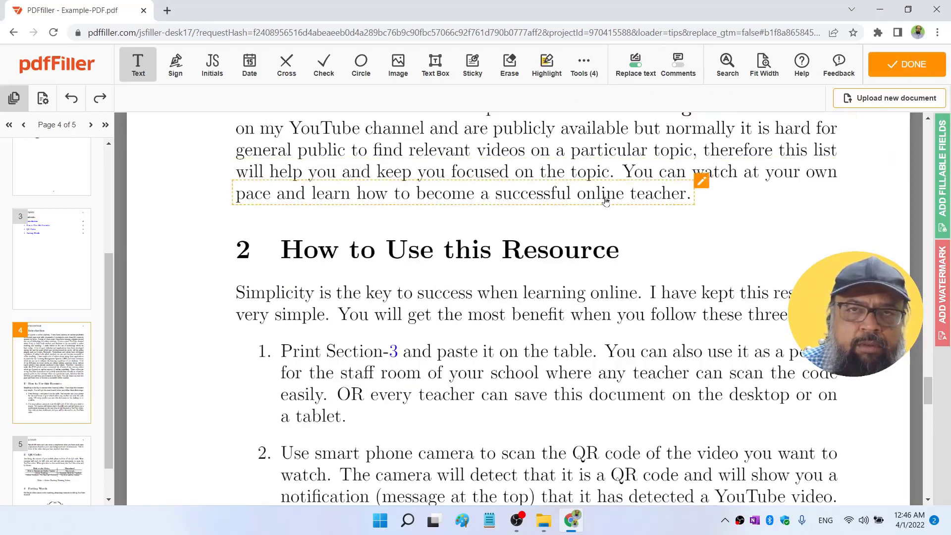
- Save via DONE, review the Send/Save Document As options, and return with Back to Edit
click(907, 65)
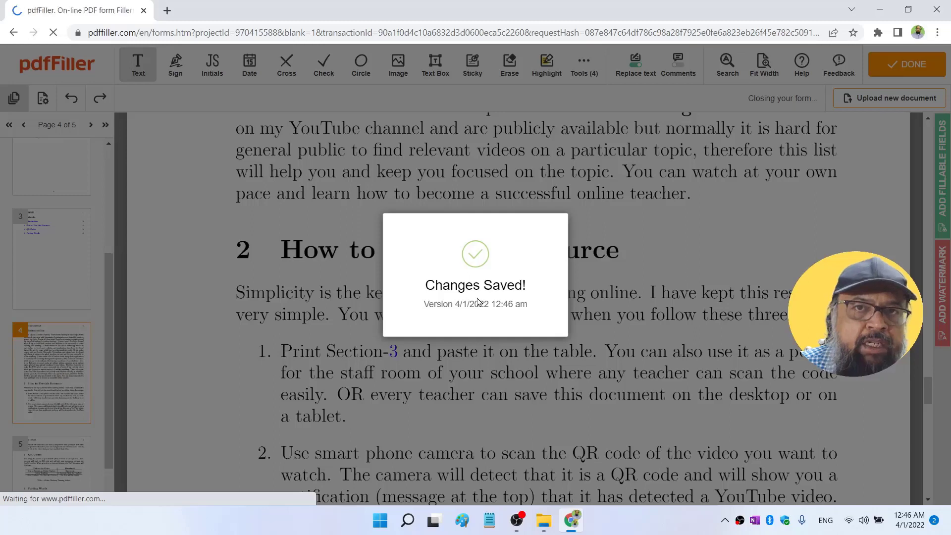
click(907, 63)
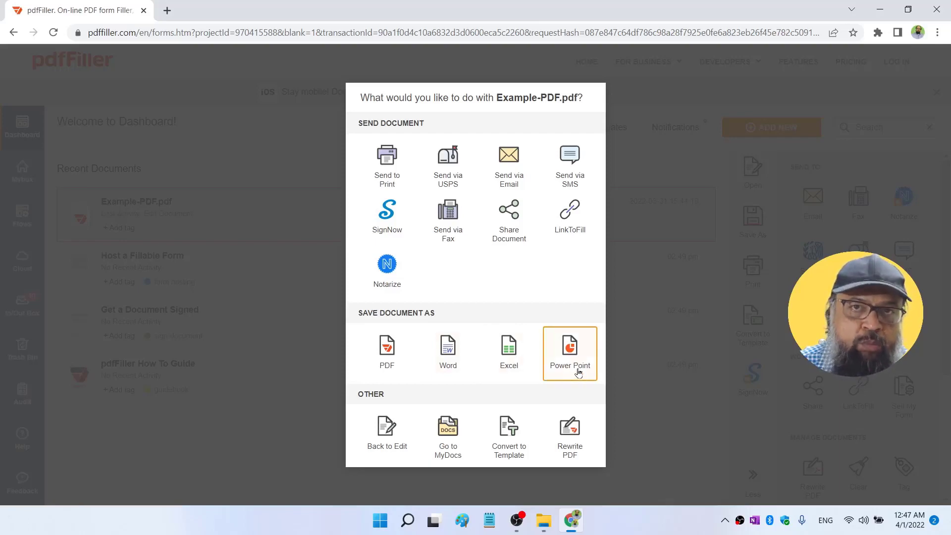
click(387, 433)
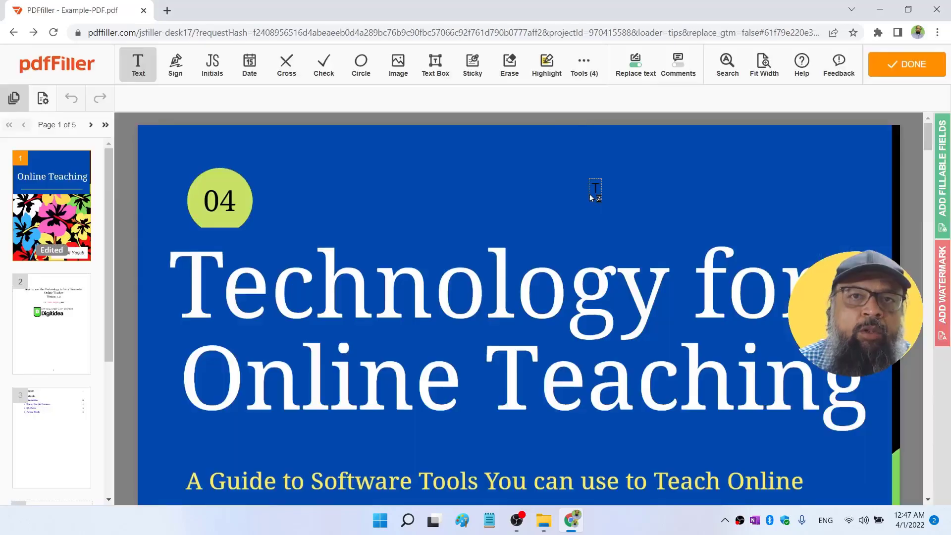